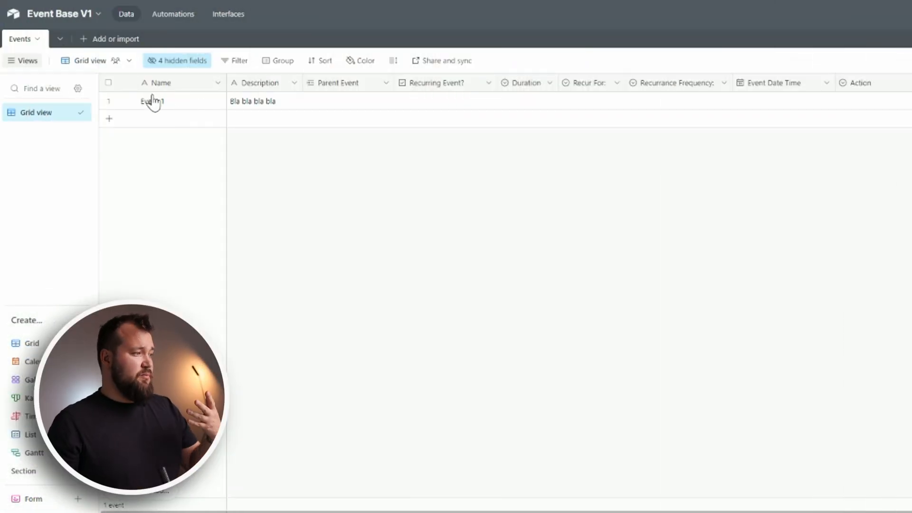
Step: Review Event 1's name and description and mark it as a recurring event
click(152, 102)
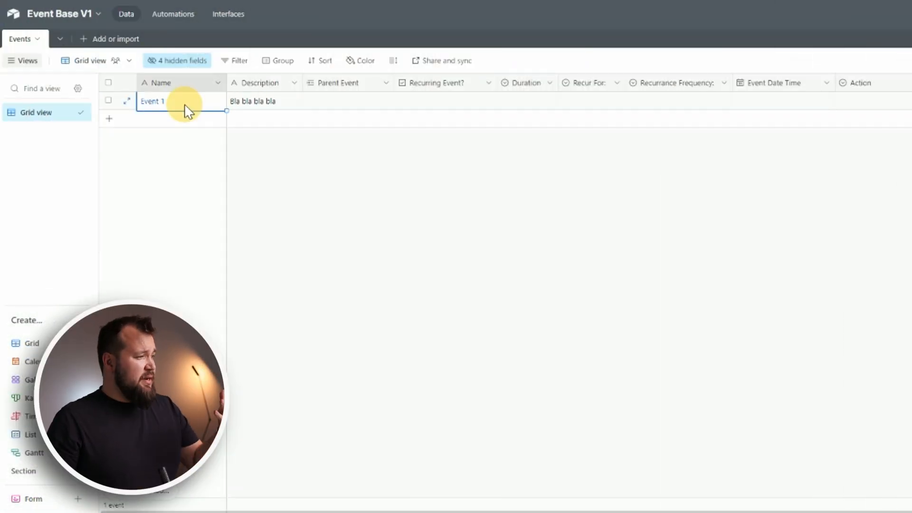
click(265, 100)
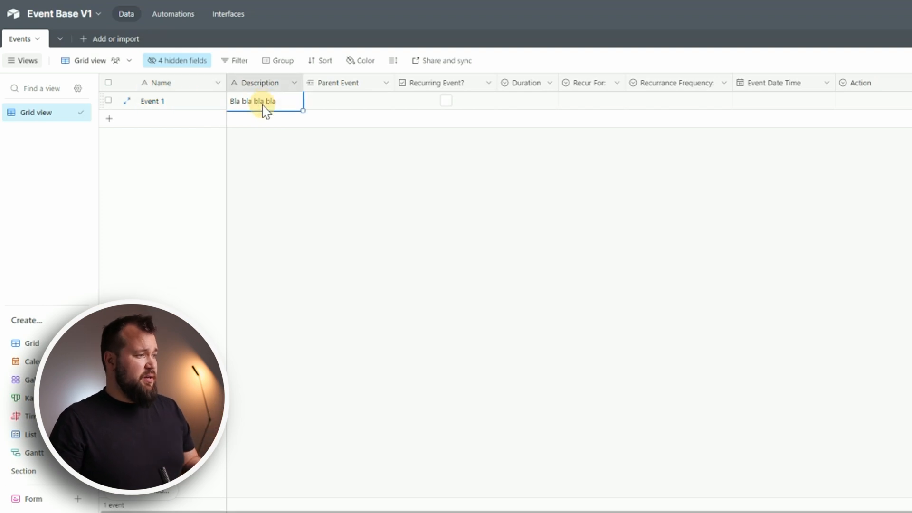
click(348, 101)
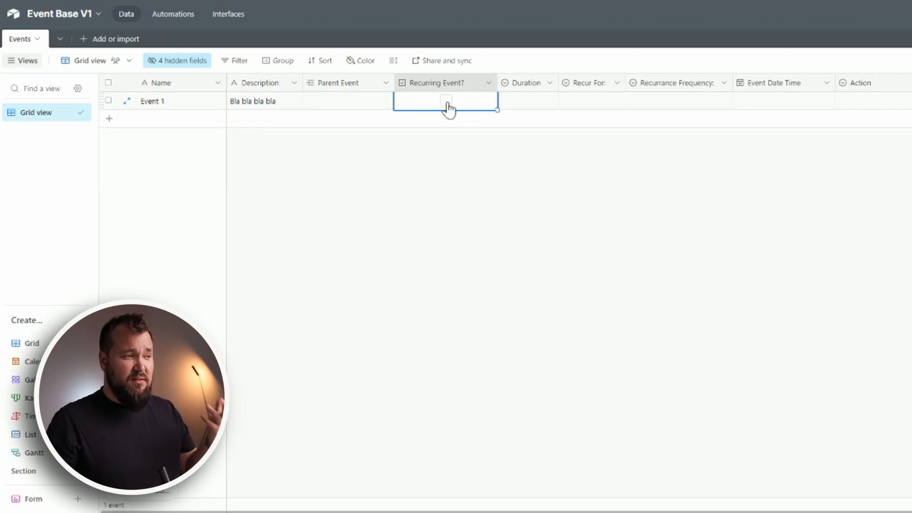
click(445, 101)
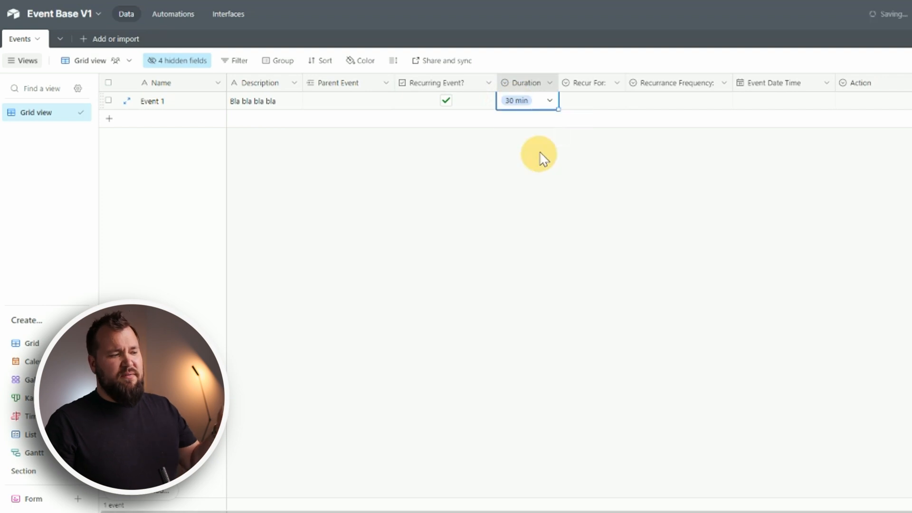
Step: Set Event 1 to repeat 3 times weekly starting 15 April 2024 at 9:00am
click(588, 100)
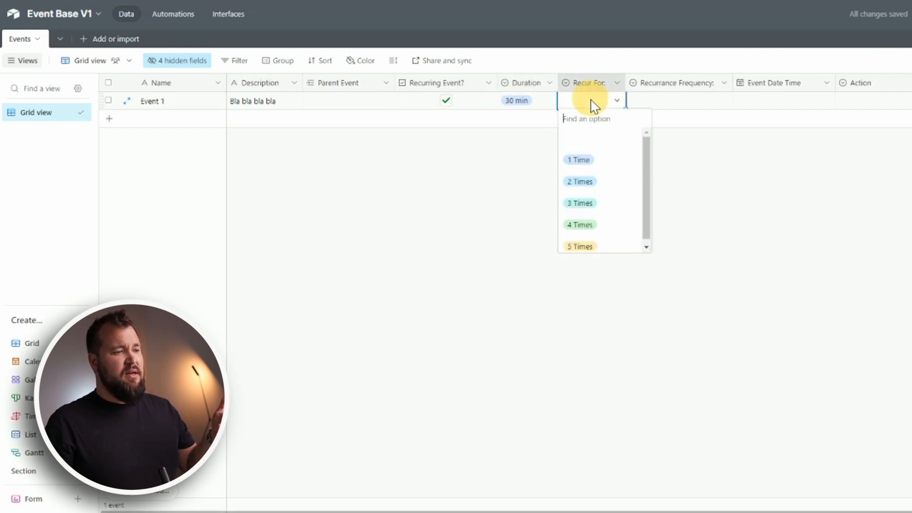
click(579, 202)
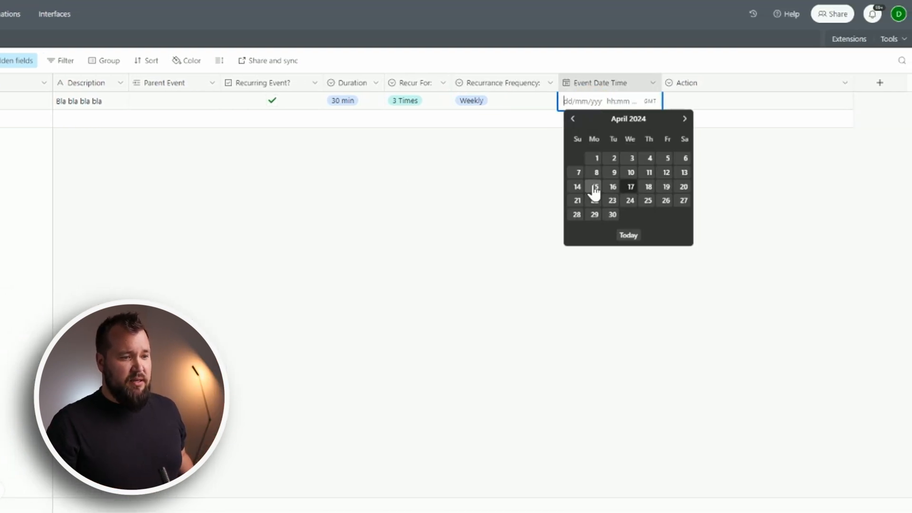
click(594, 186)
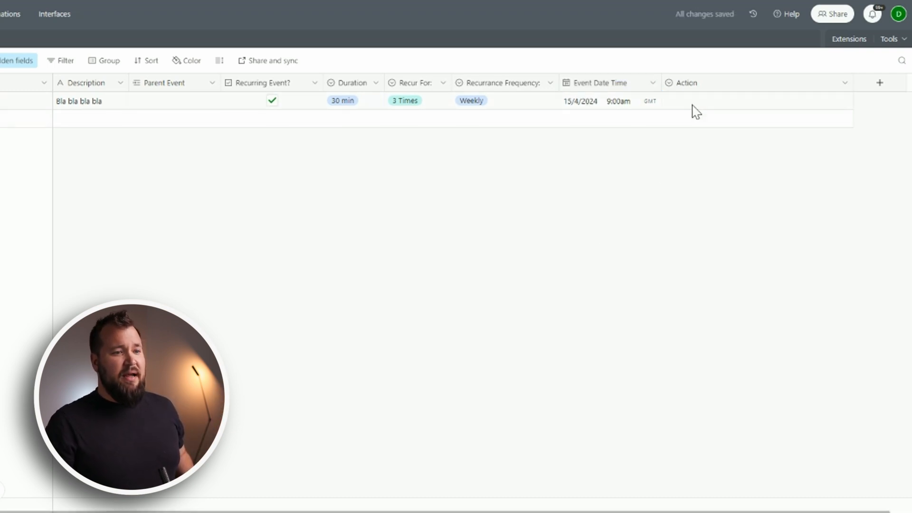
Step: Set Event 1's Action to Create Event, producing 1st and 2nd Repeat records for 22/4 and 29/4
click(750, 101)
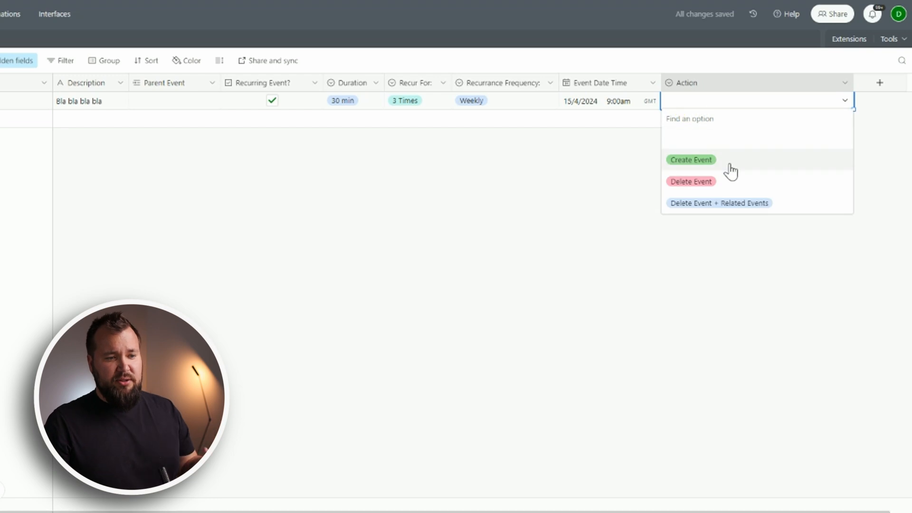
mouse_move(737, 167)
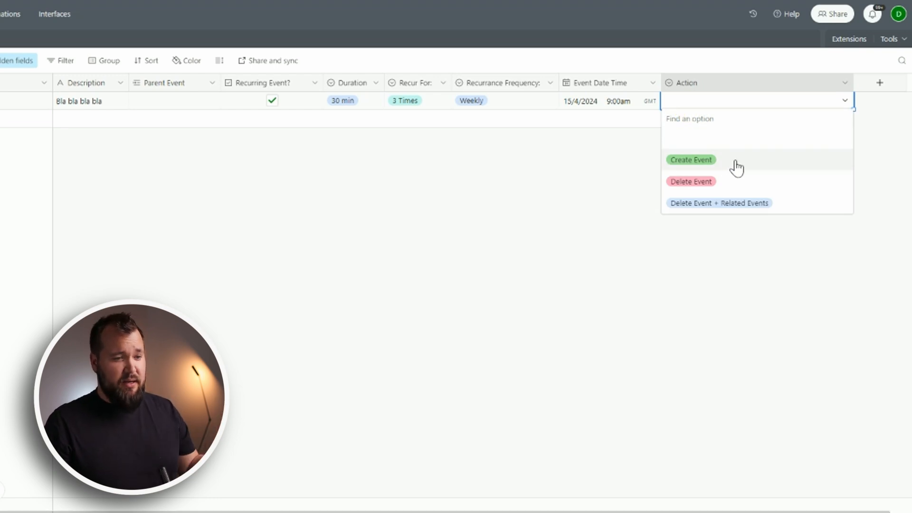
mouse_move(740, 182)
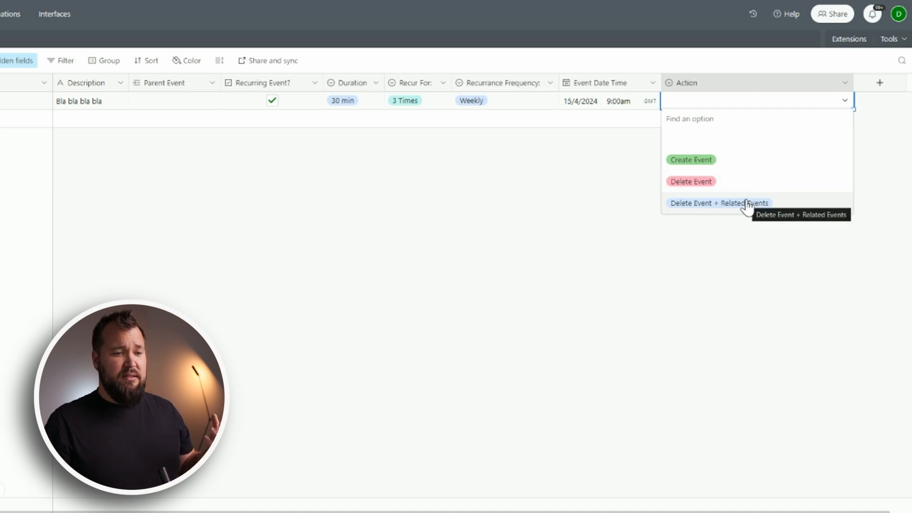
mouse_move(750, 208)
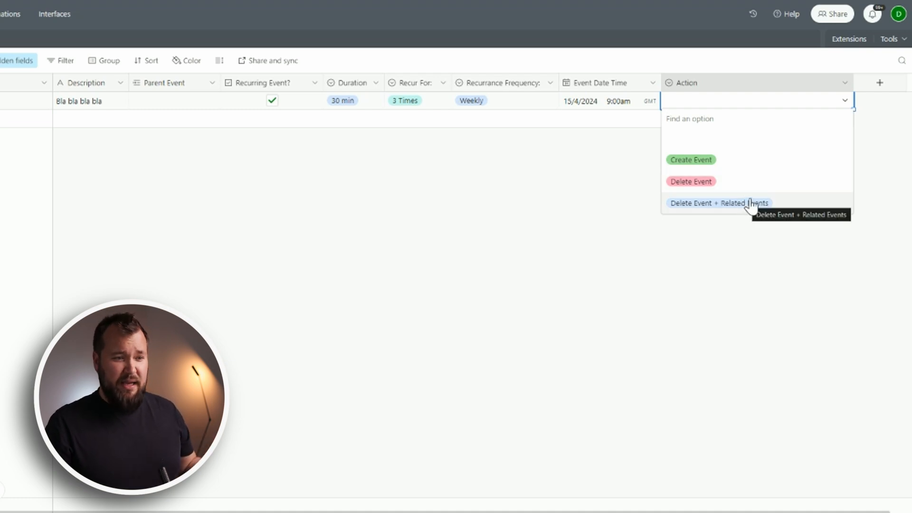
click(691, 160)
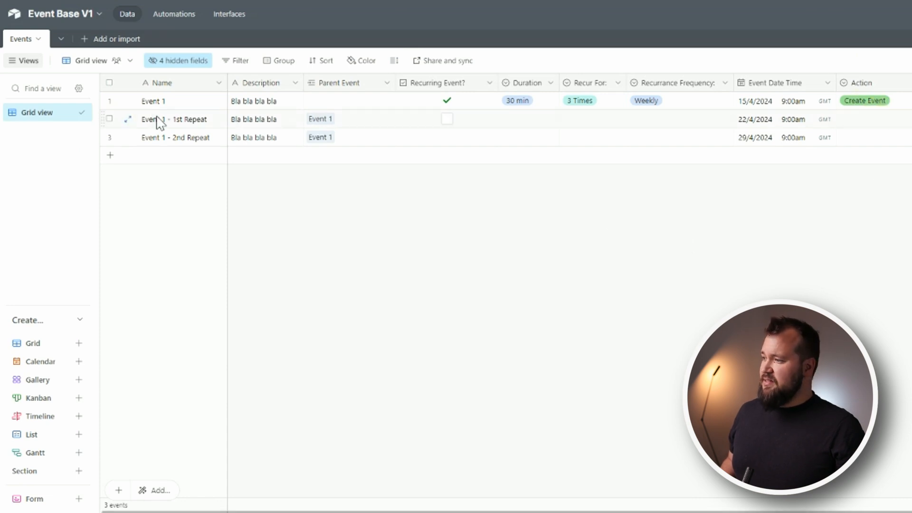
click(175, 137)
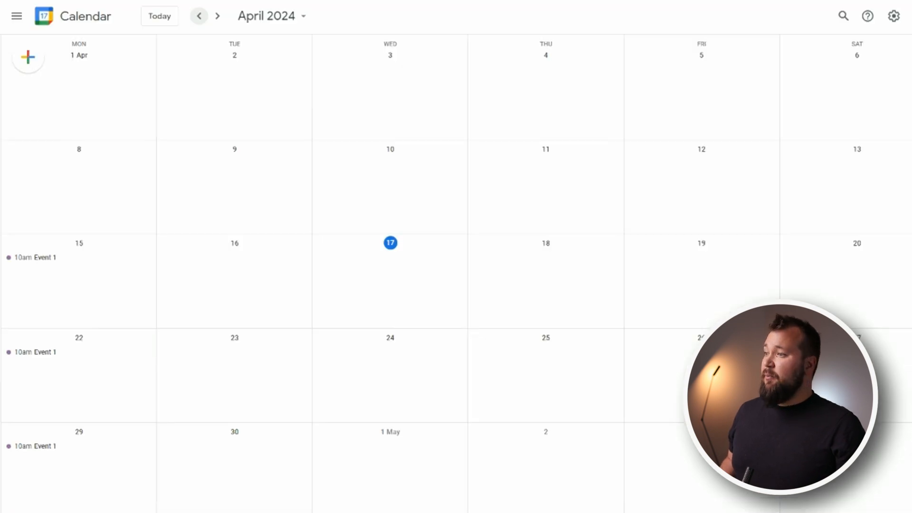
mouse_move(36, 262)
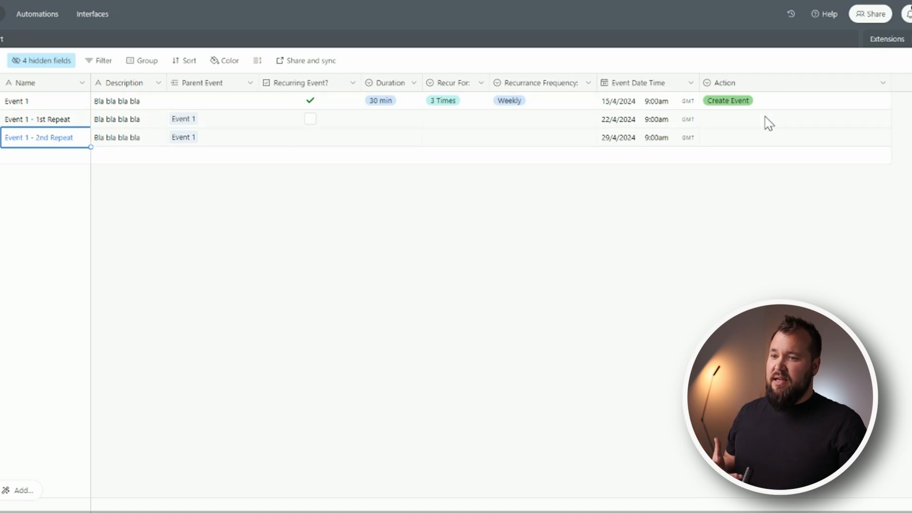
Step: Delete the Event 1 - 1st Repeat record from the Events table
click(793, 120)
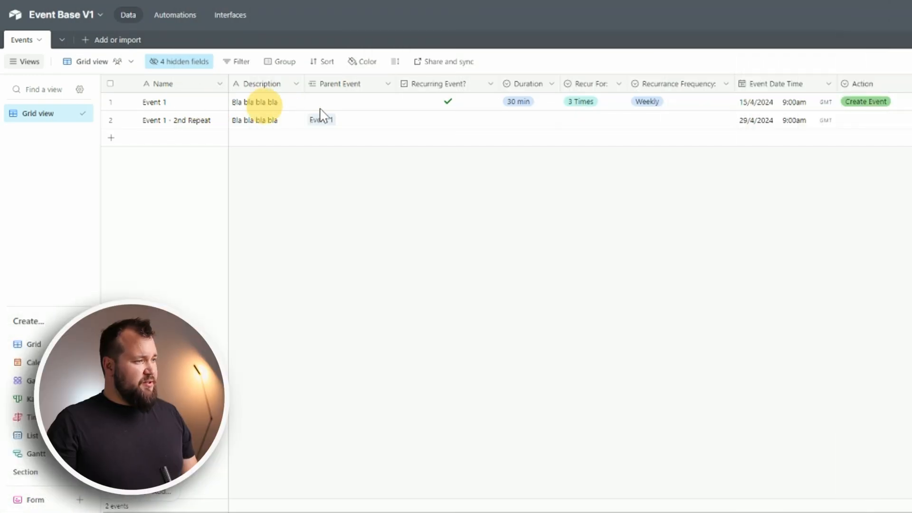
Step: Check the Parent Event field settings, then reveal the hidden Recurrance Formula field
click(154, 101)
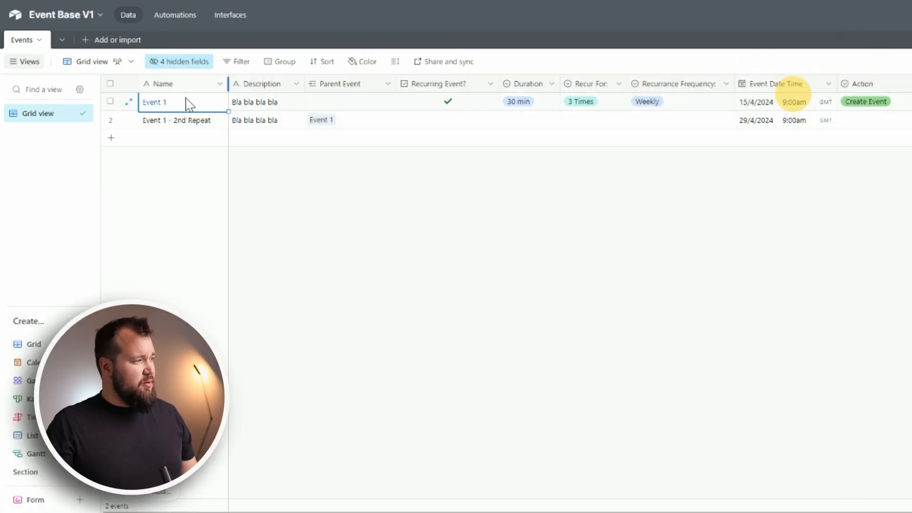
click(265, 102)
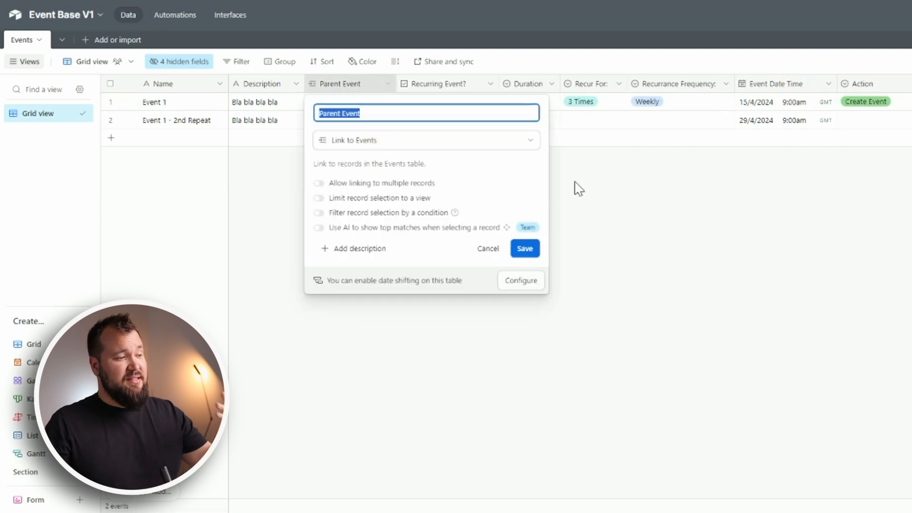
click(523, 247)
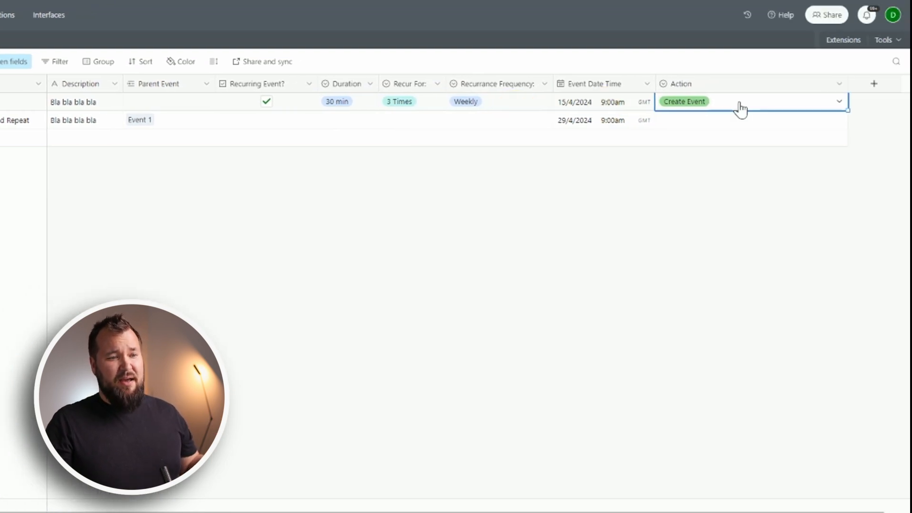
mouse_move(739, 94)
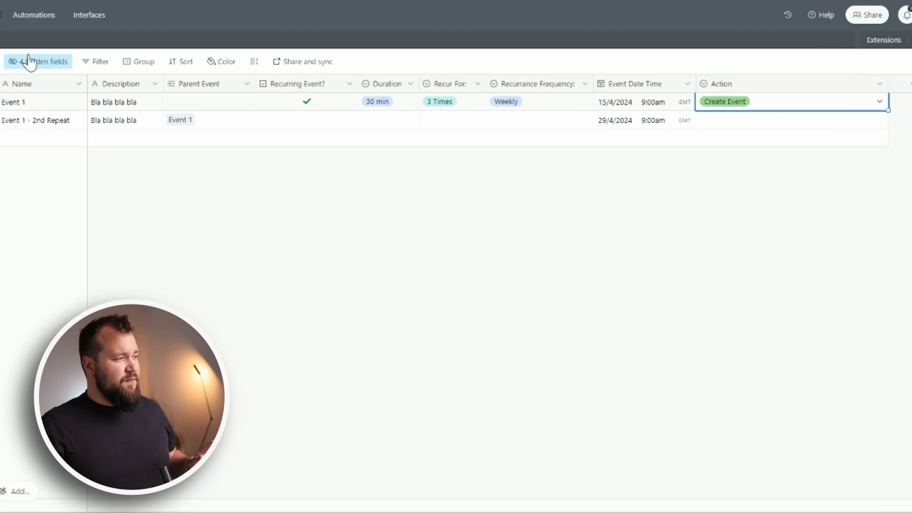
click(37, 60)
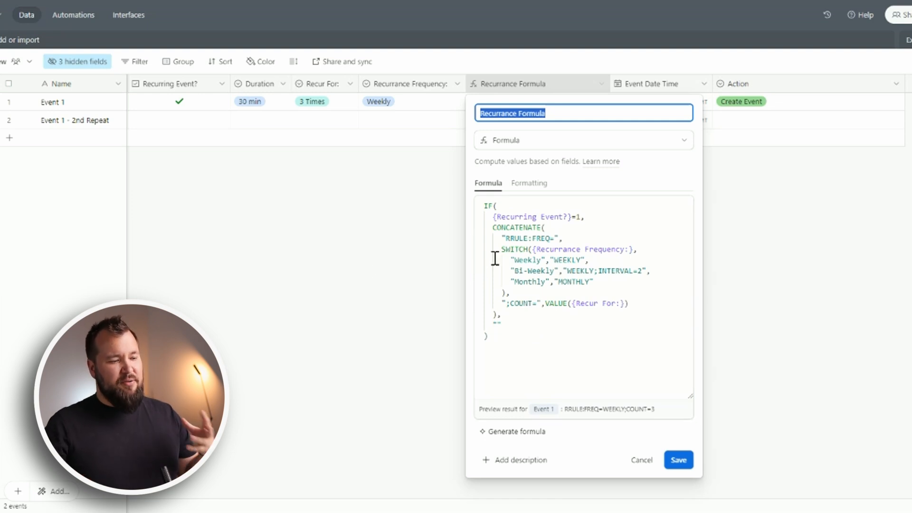
Step: Leave the formula unchanged and review the Recur For and Recurrance Frequency field options
click(677, 460)
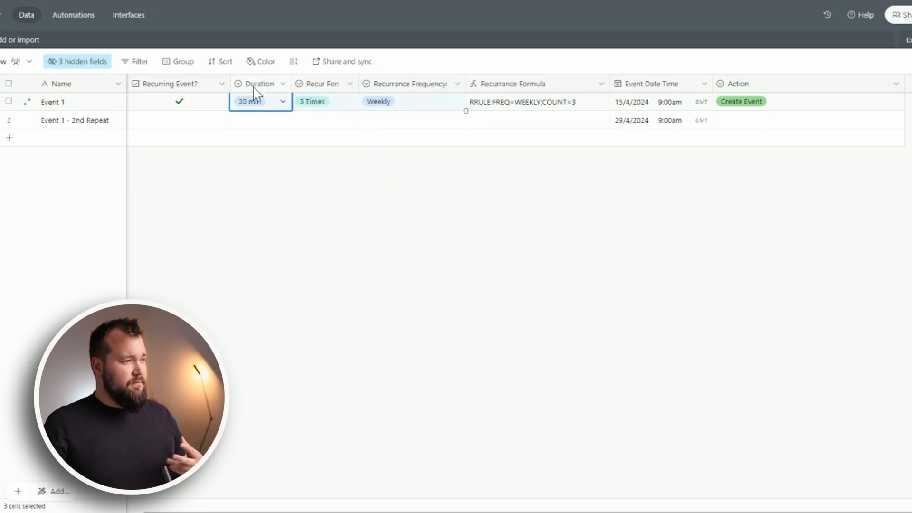
click(258, 84)
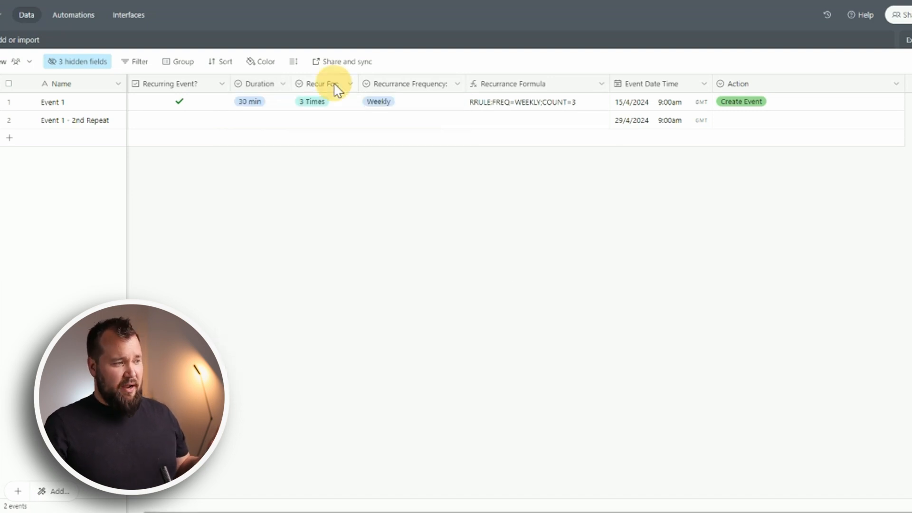
click(322, 84)
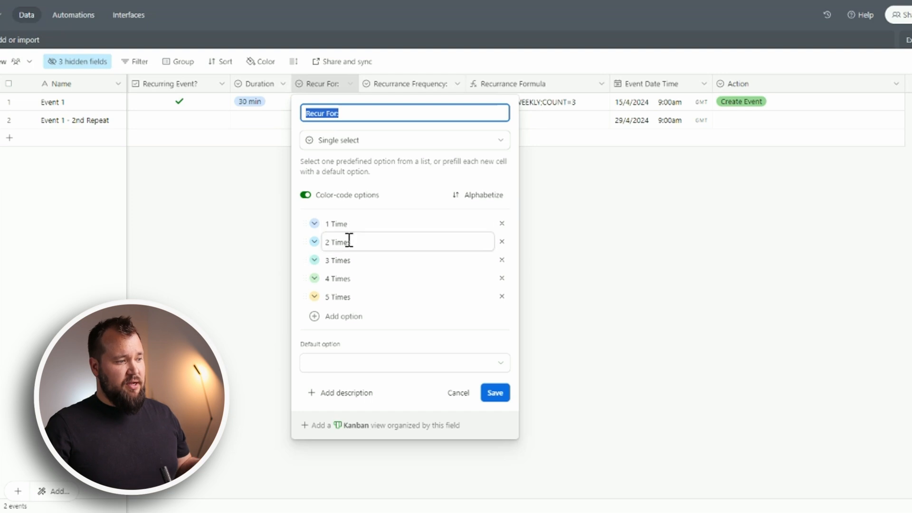
click(494, 392)
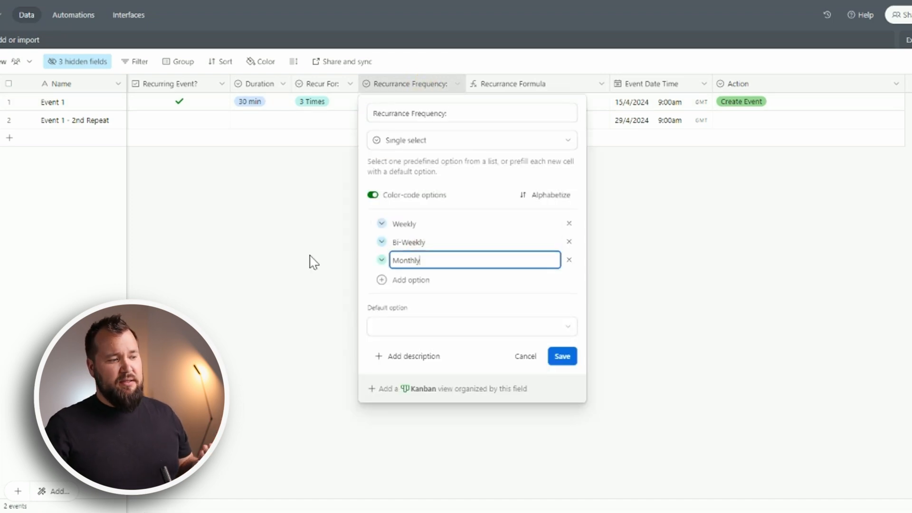
click(560, 356)
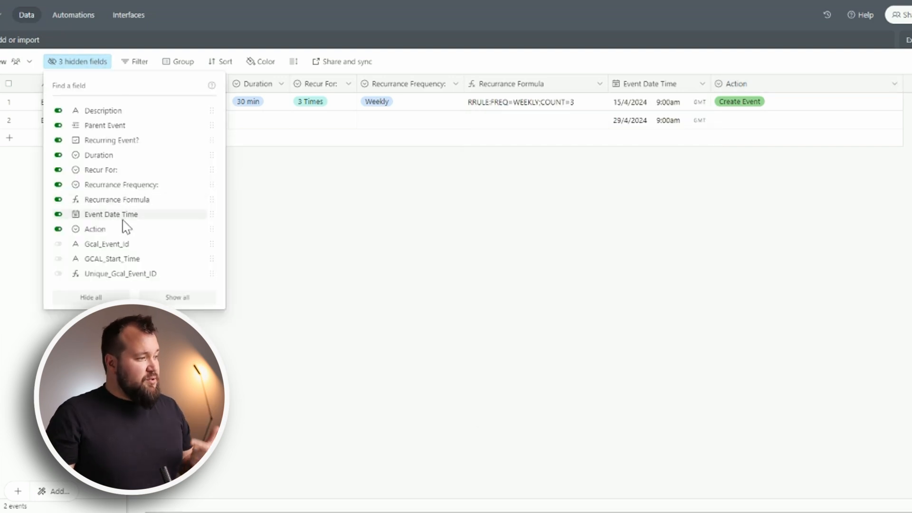
click(58, 244)
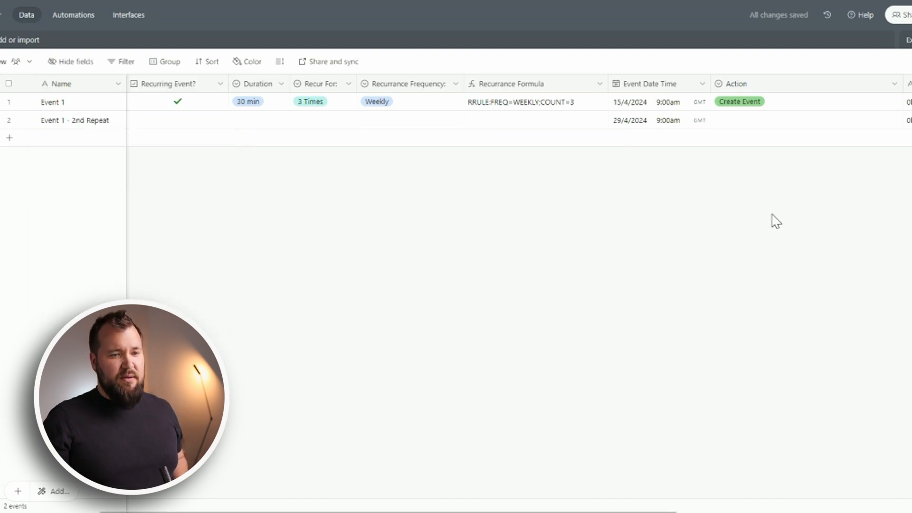
scroll(right, 3)
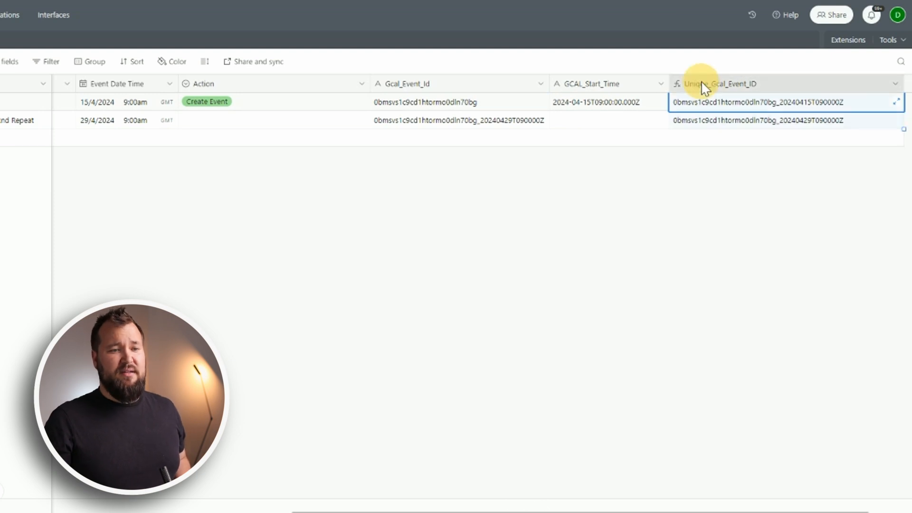
click(721, 84)
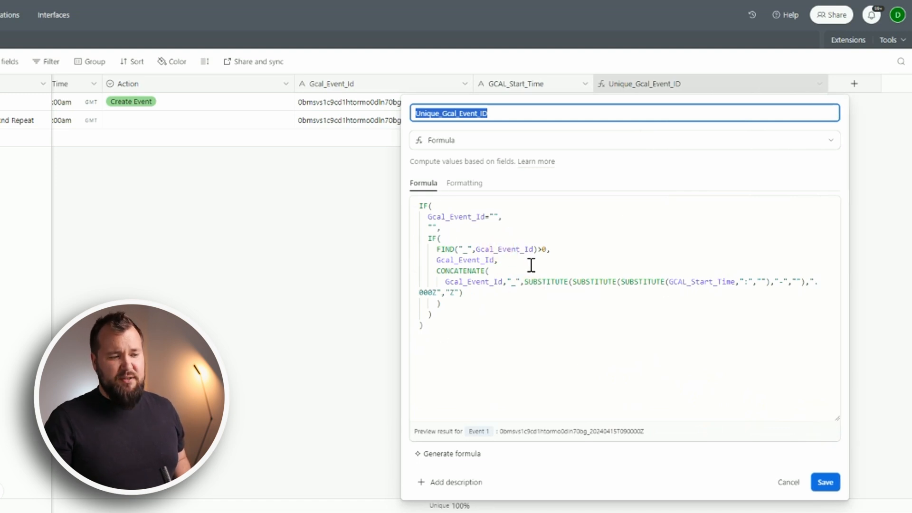
click(825, 482)
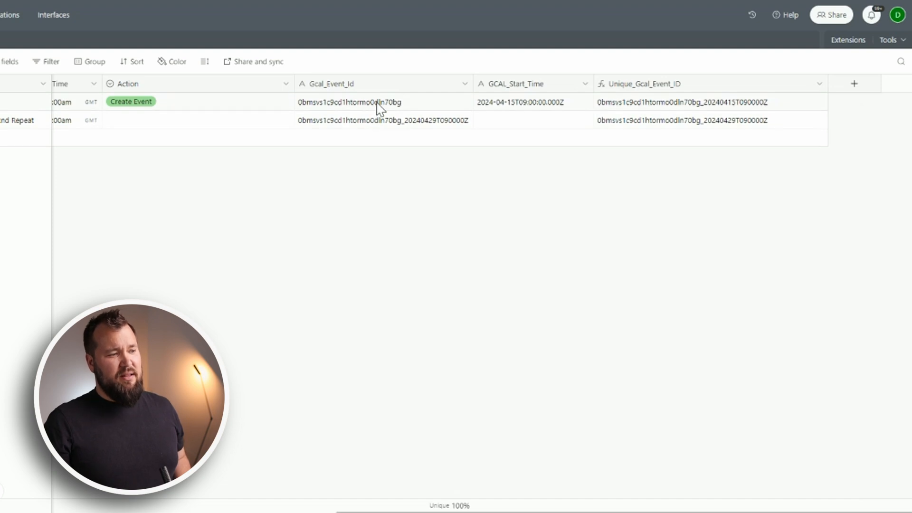
click(529, 102)
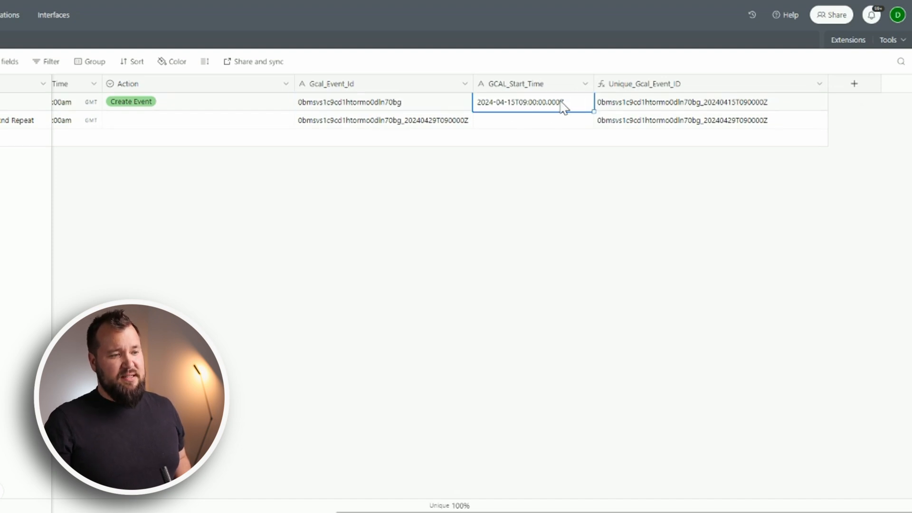
click(382, 121)
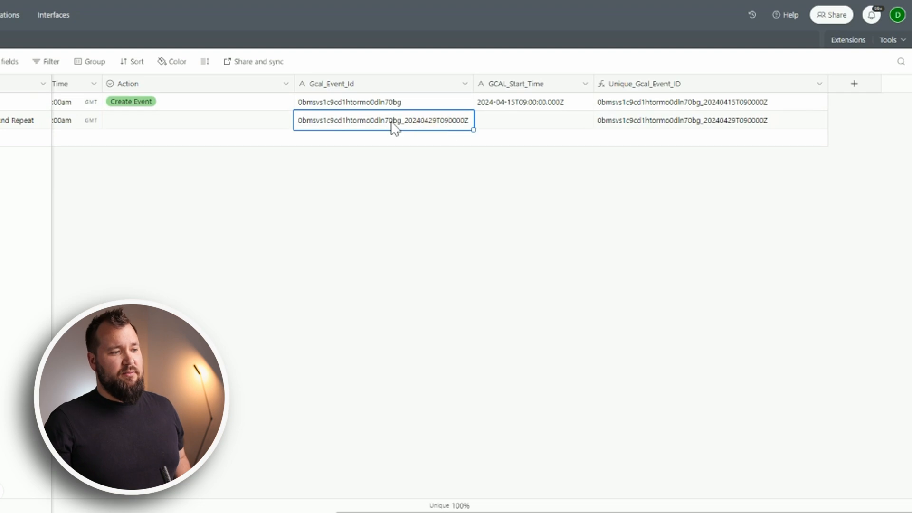
click(708, 121)
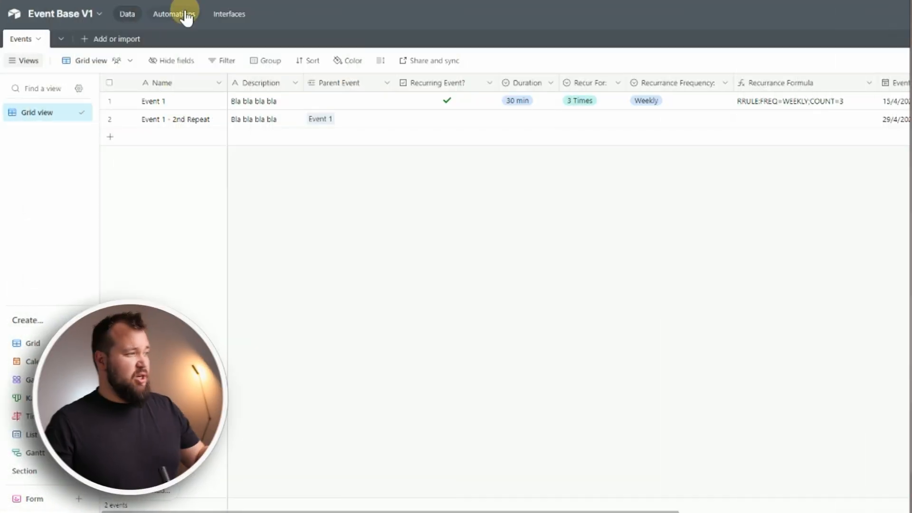
Step: View Automation 1's record-updated trigger watching the Events table's Action field
click(174, 13)
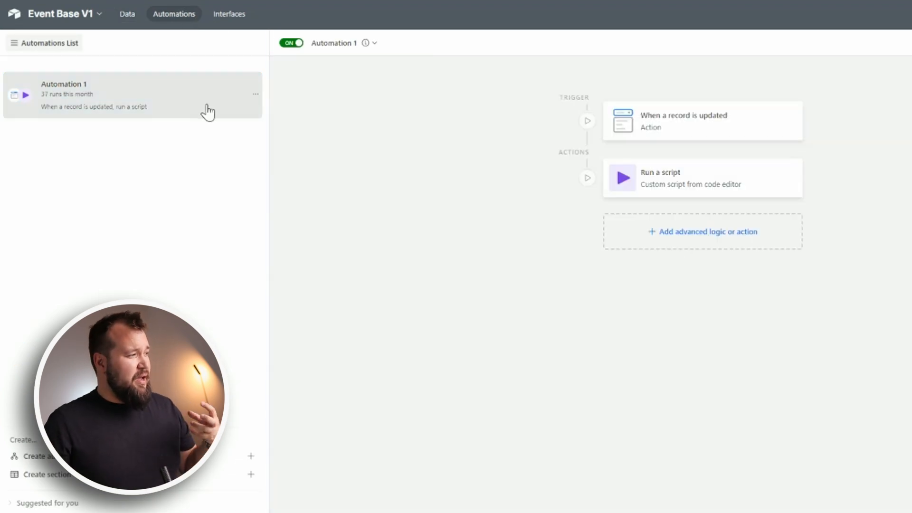
click(133, 95)
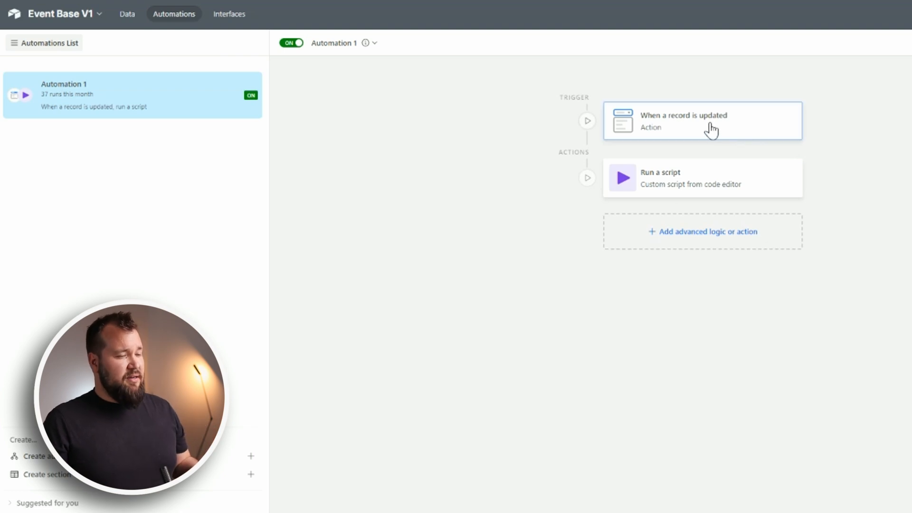
click(701, 120)
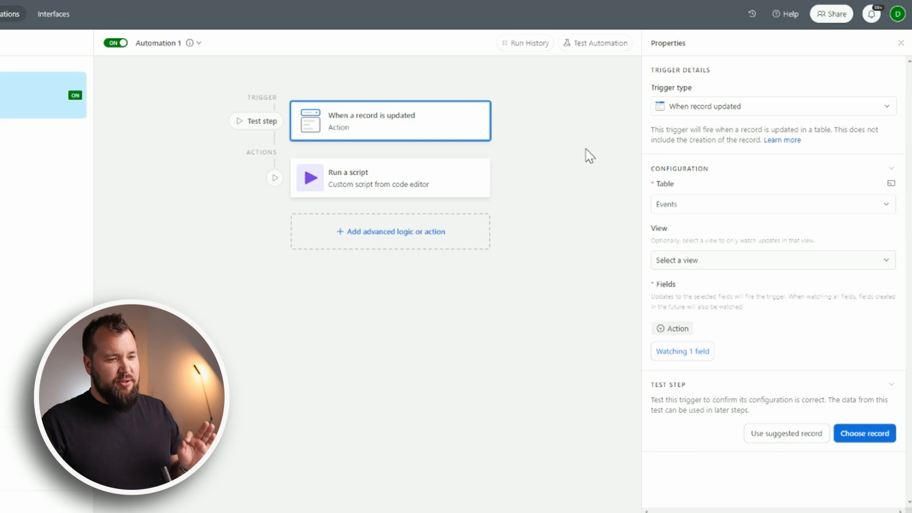
mouse_move(683, 113)
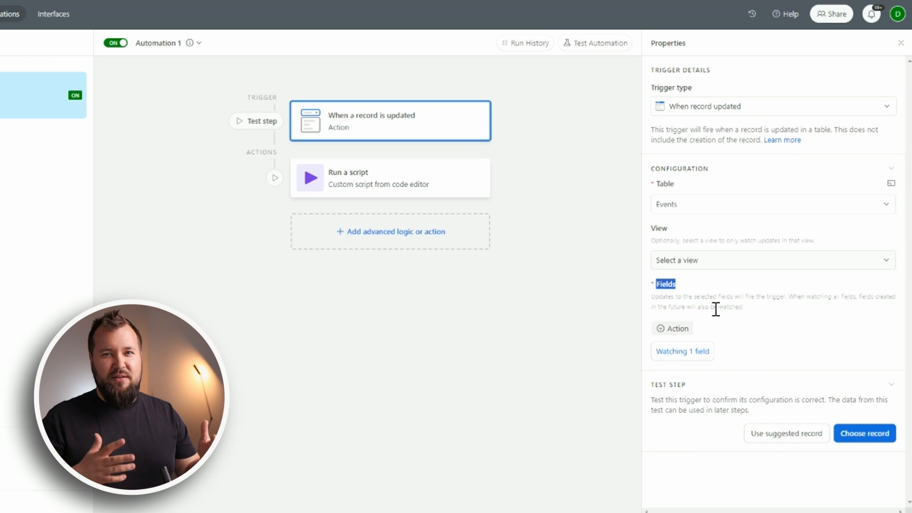
mouse_move(745, 325)
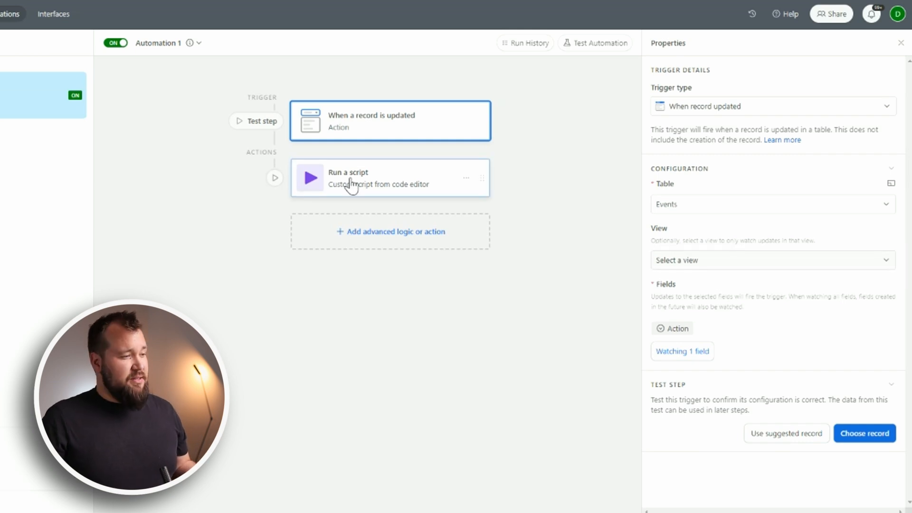
Step: Inspect the Run a script code sending Record_Id to the Make webhook URL
click(389, 178)
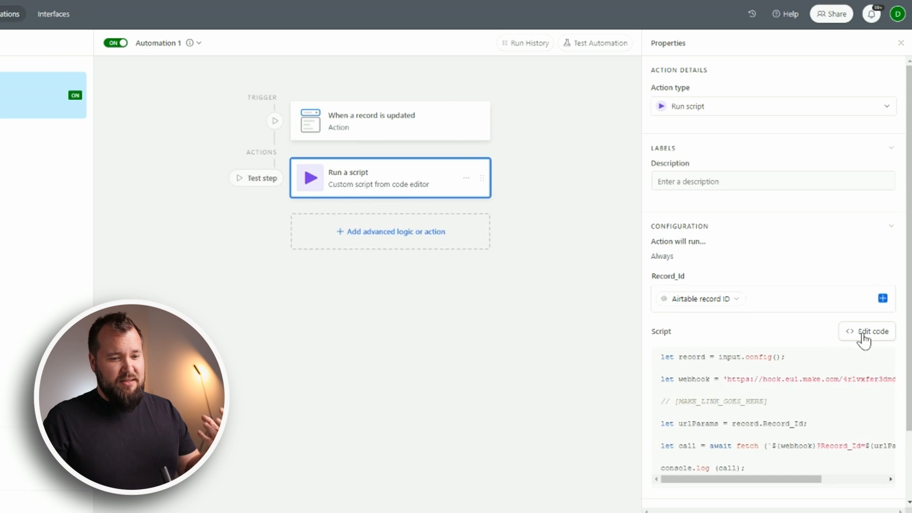
click(871, 331)
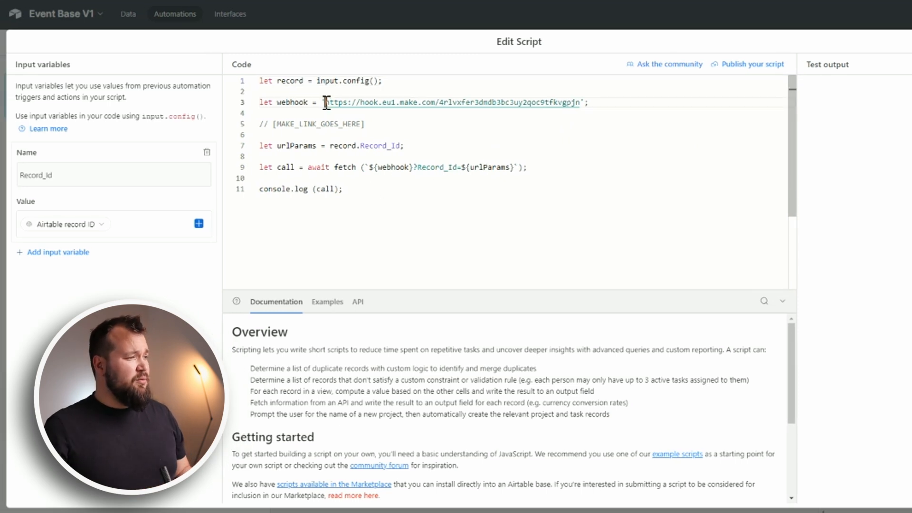
drag(325, 102, 581, 103)
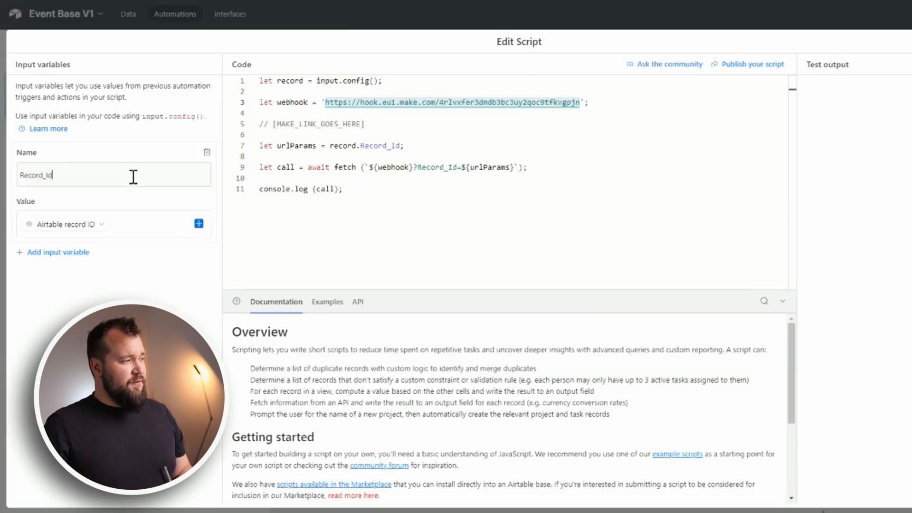
triple_click(36, 175)
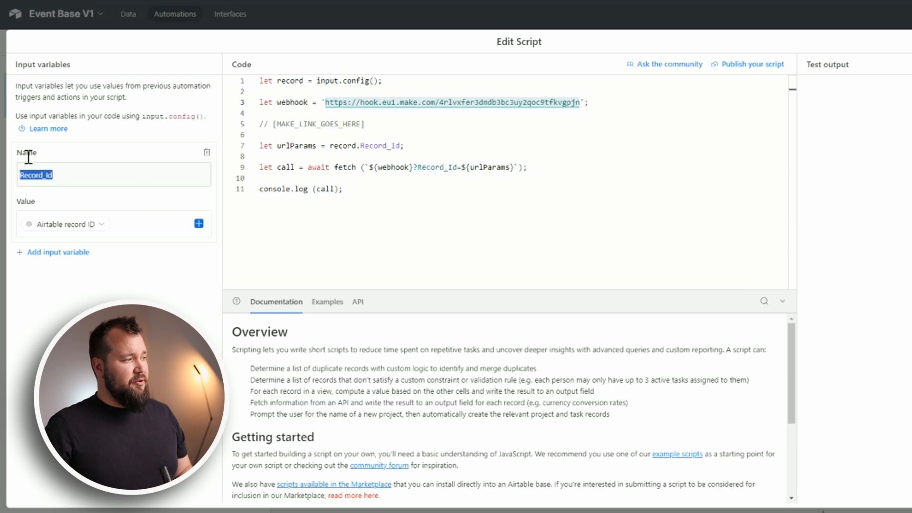
mouse_move(64, 177)
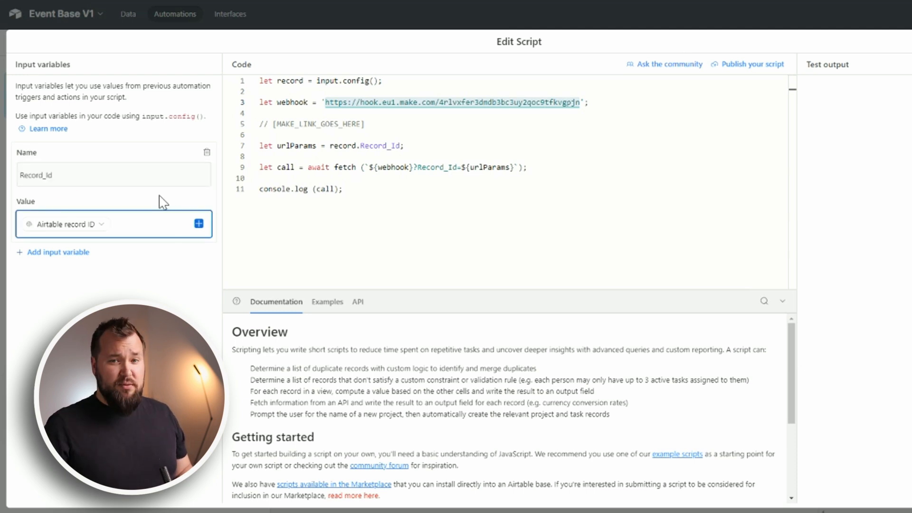
mouse_move(121, 162)
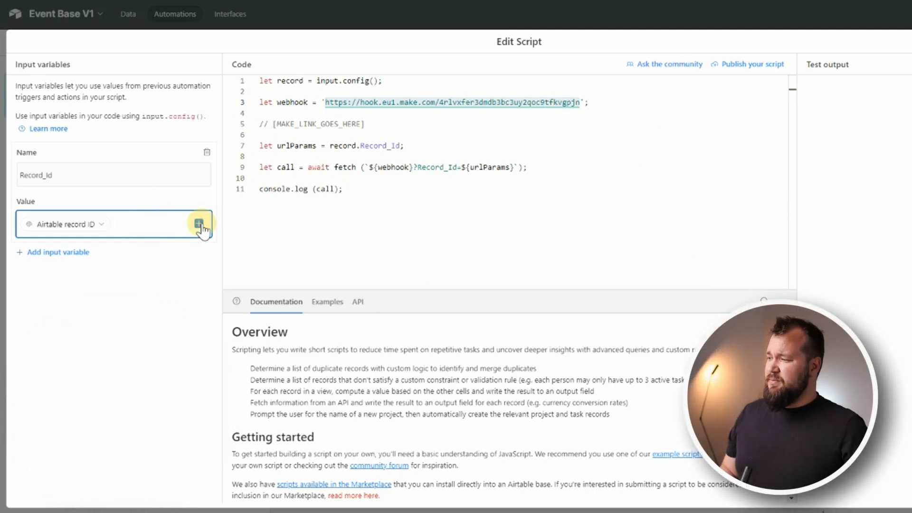
click(198, 224)
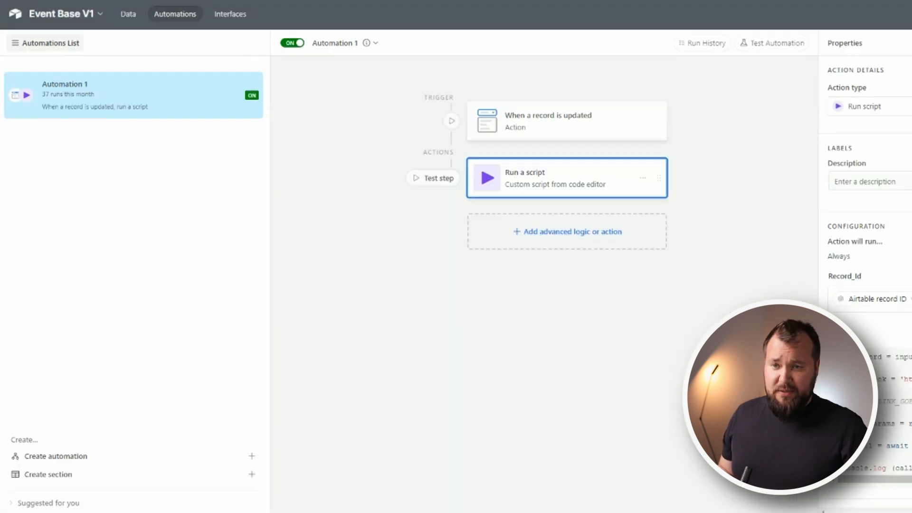
mouse_move(292, 42)
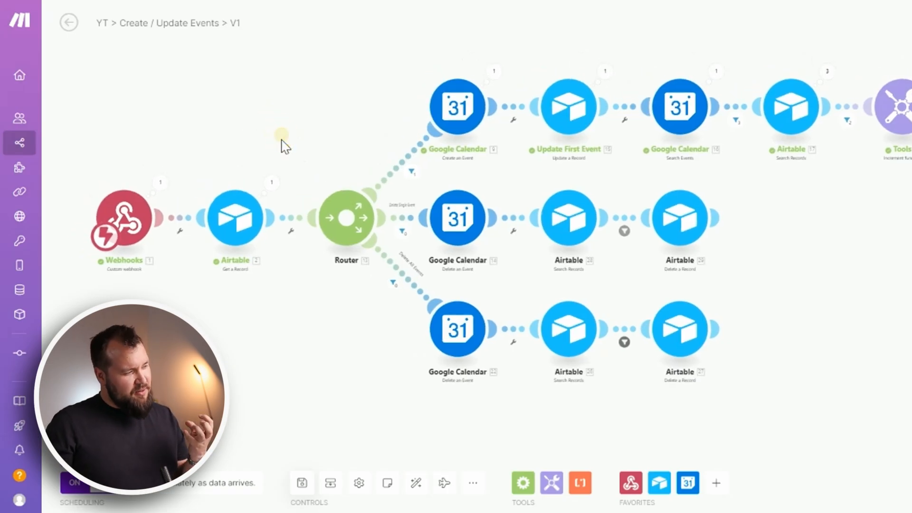
mouse_move(239, 295)
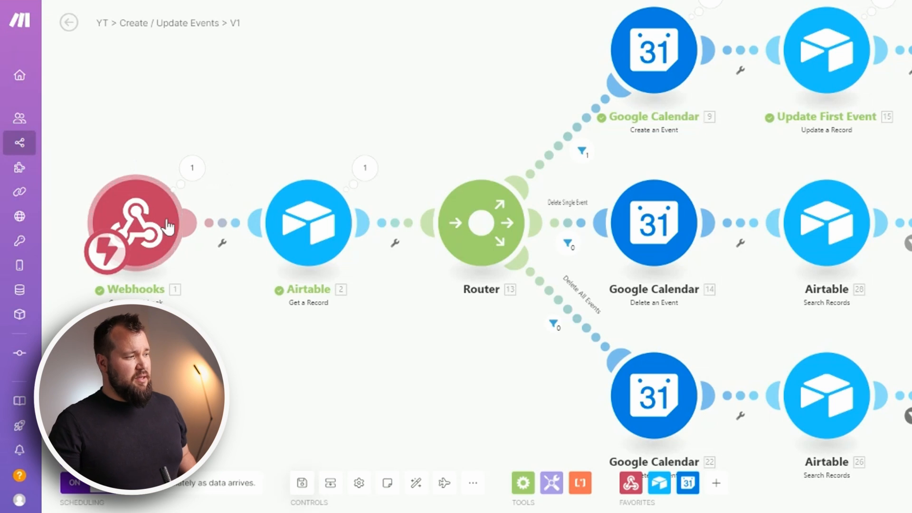
mouse_move(334, 226)
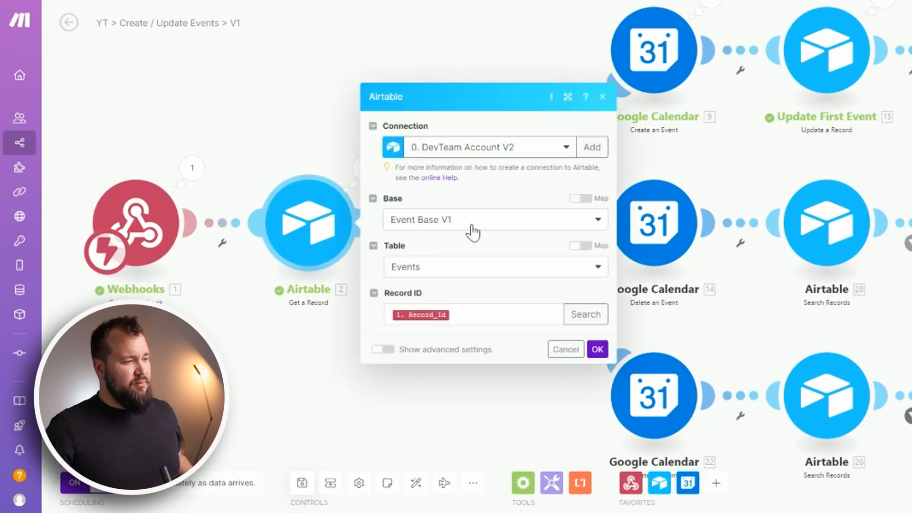
mouse_move(460, 299)
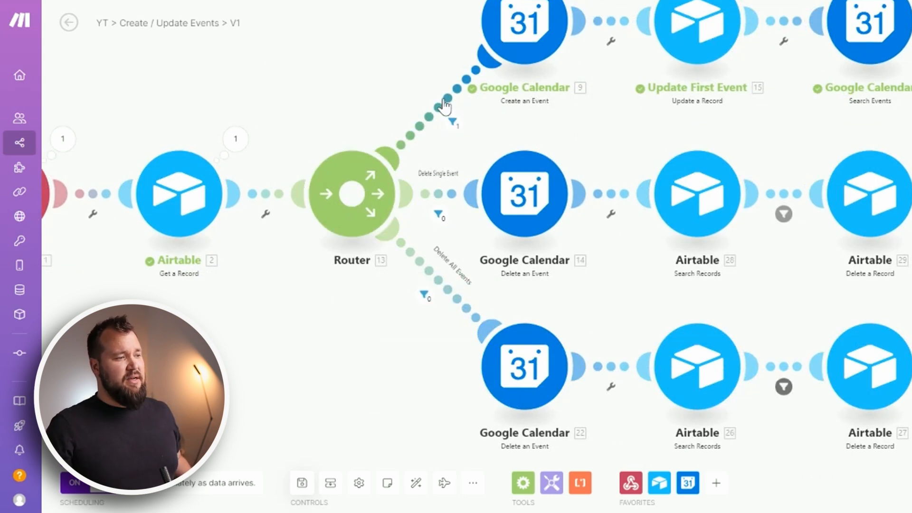
mouse_move(414, 126)
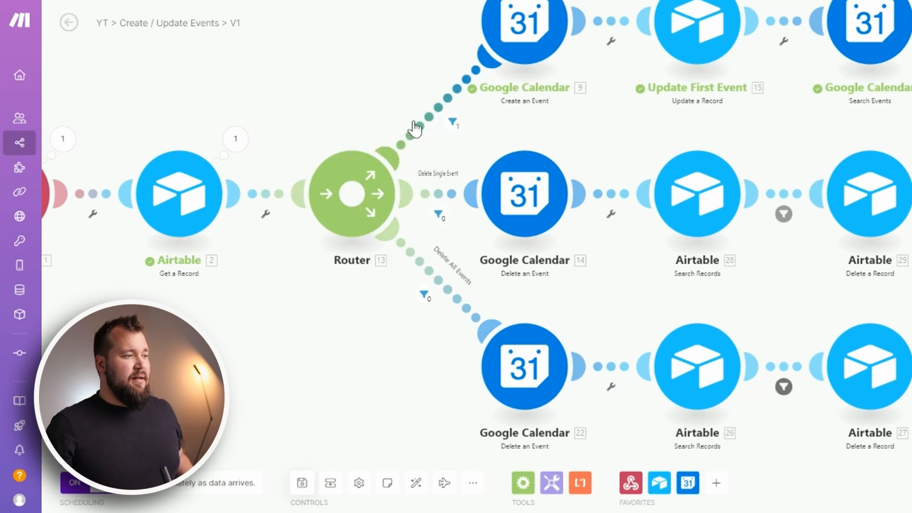
click(452, 123)
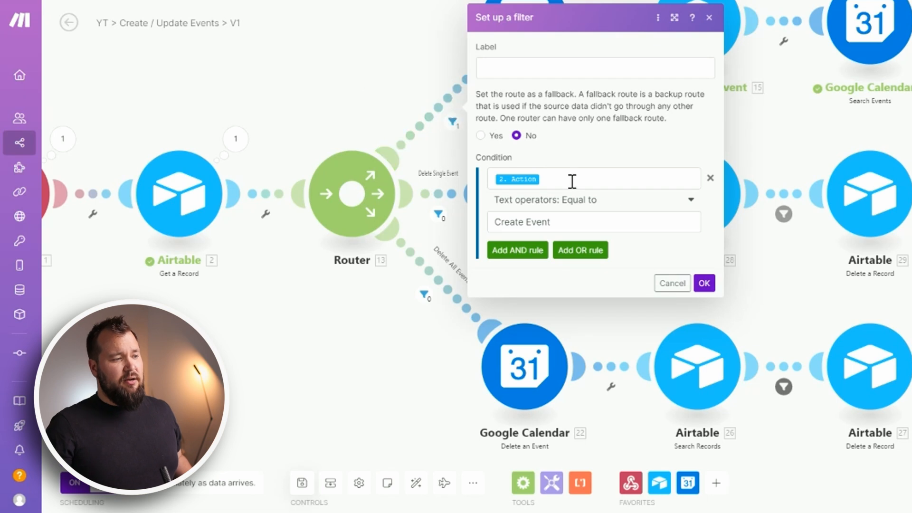
click(592, 222)
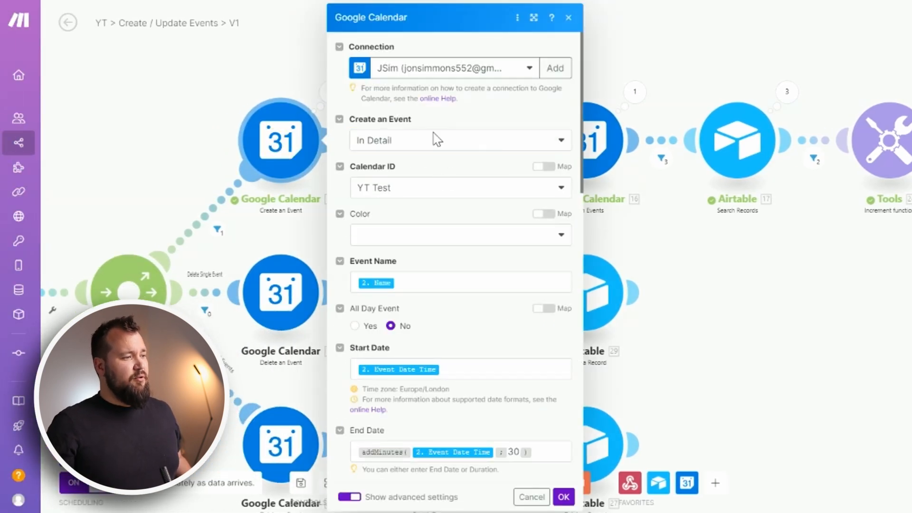
mouse_move(444, 191)
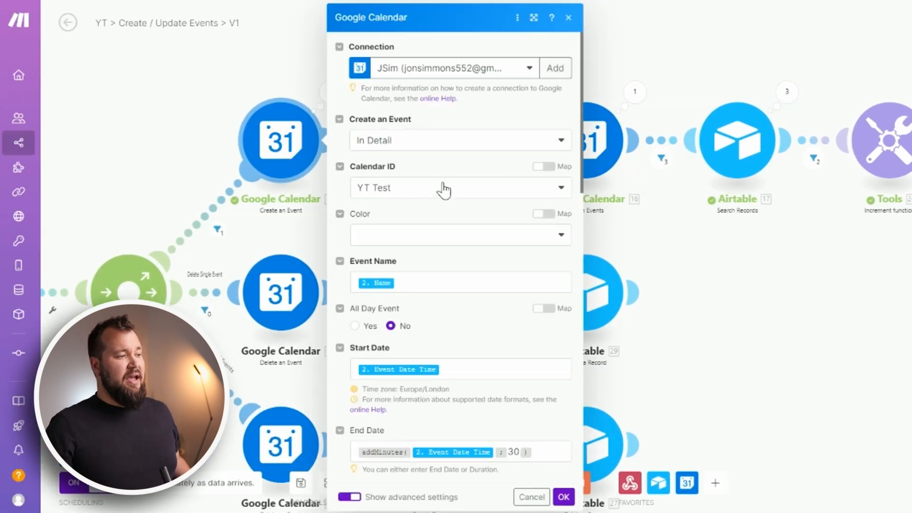
Step: Scroll through the Create an Event module's mapped name, dates, description and ifempty recurrence formula
scroll(down, 3)
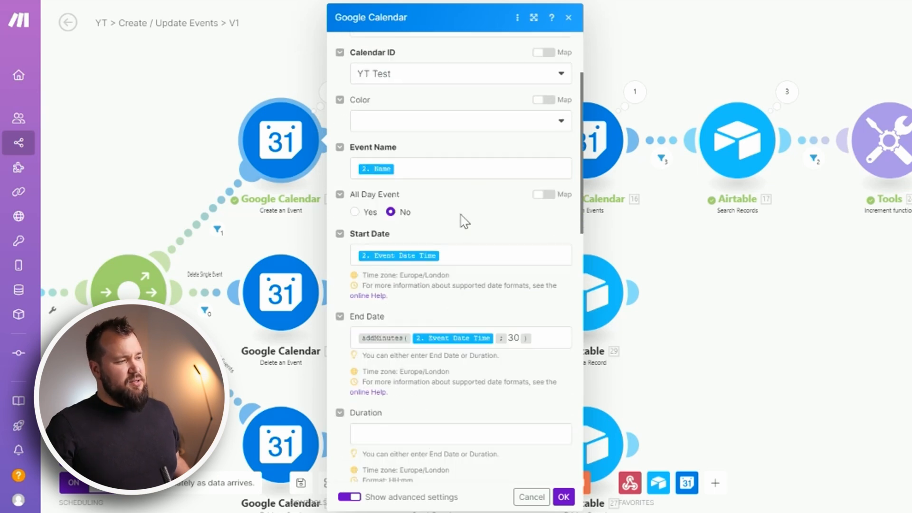
scroll(down, 3)
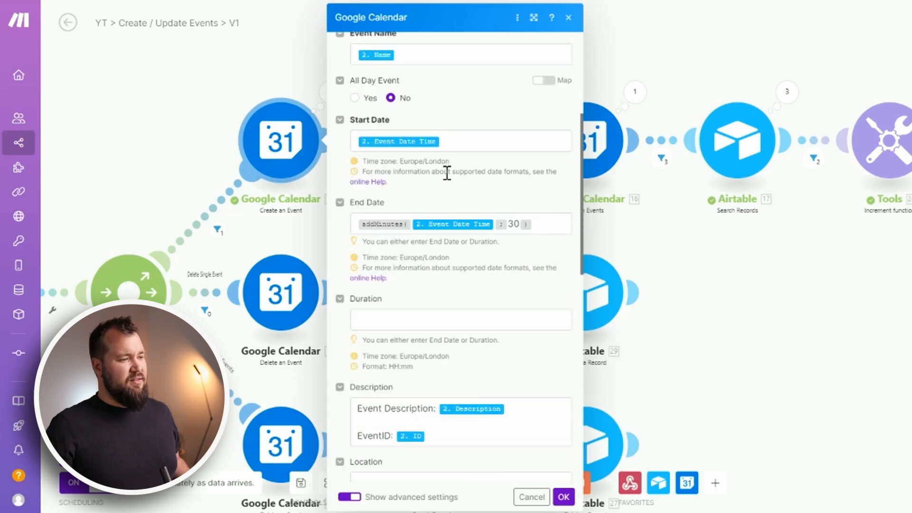
scroll(down, 3)
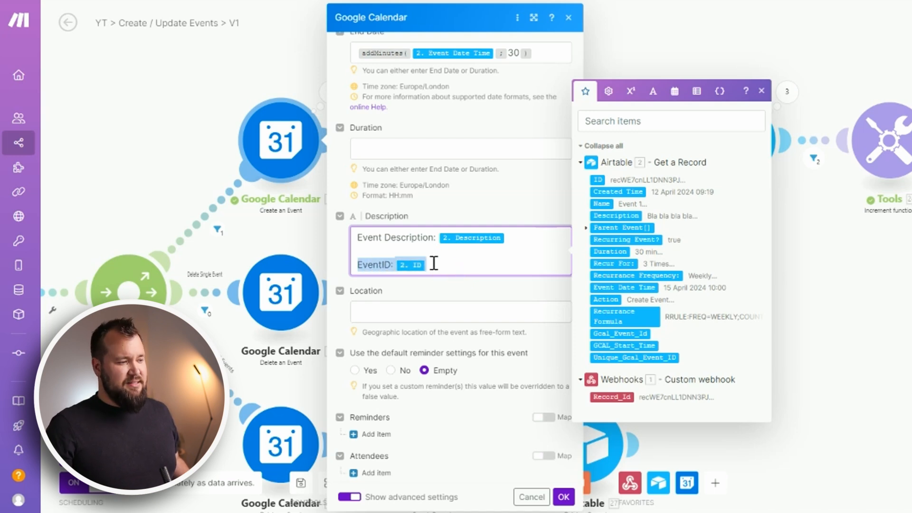
mouse_move(411, 264)
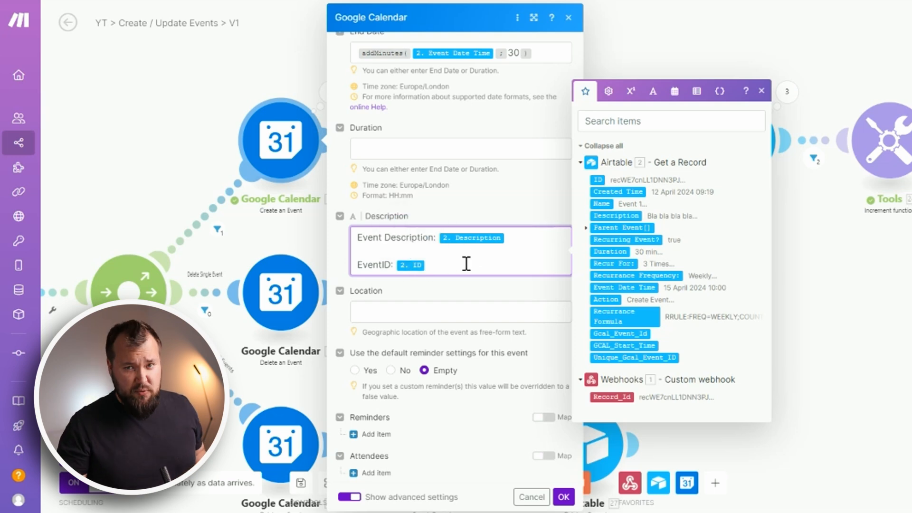
scroll(down, 3)
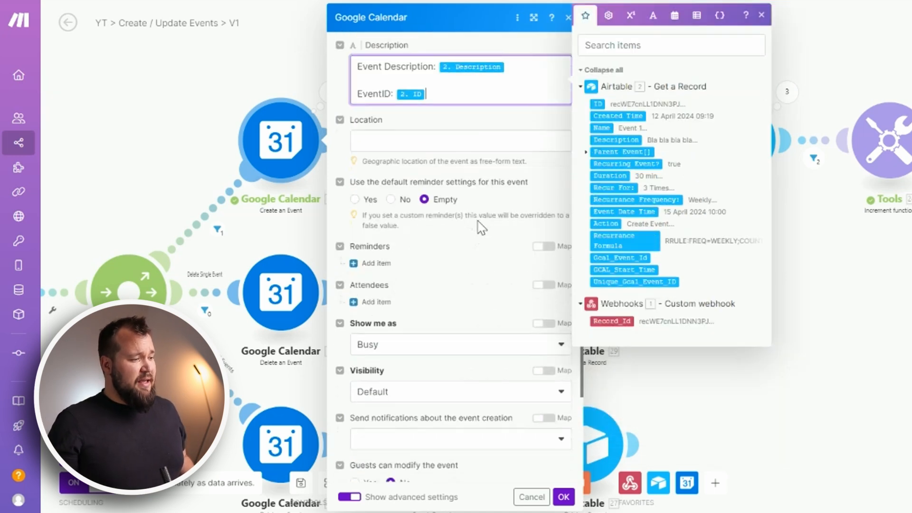
scroll(down, 3)
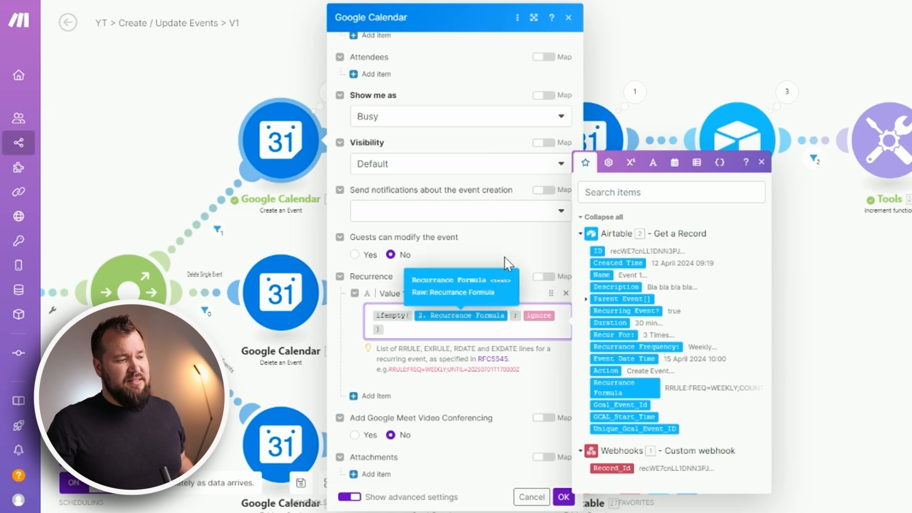
mouse_move(509, 259)
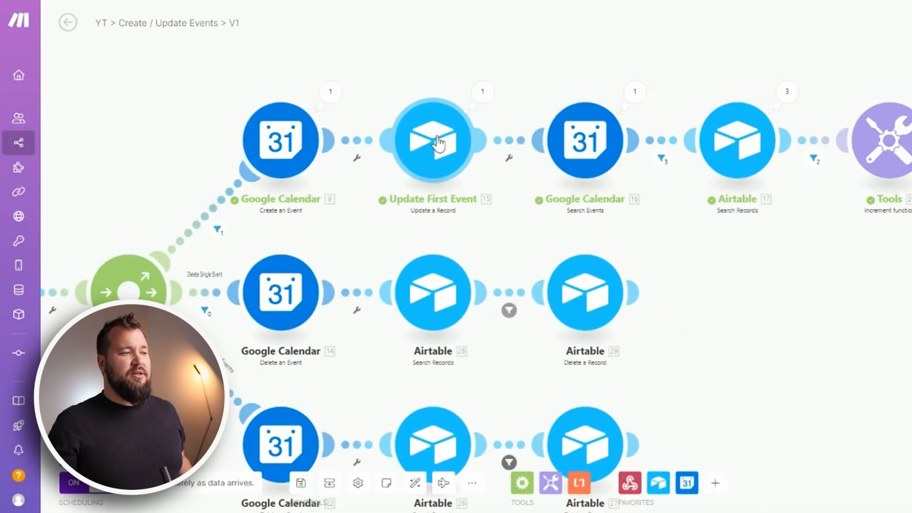
click(432, 140)
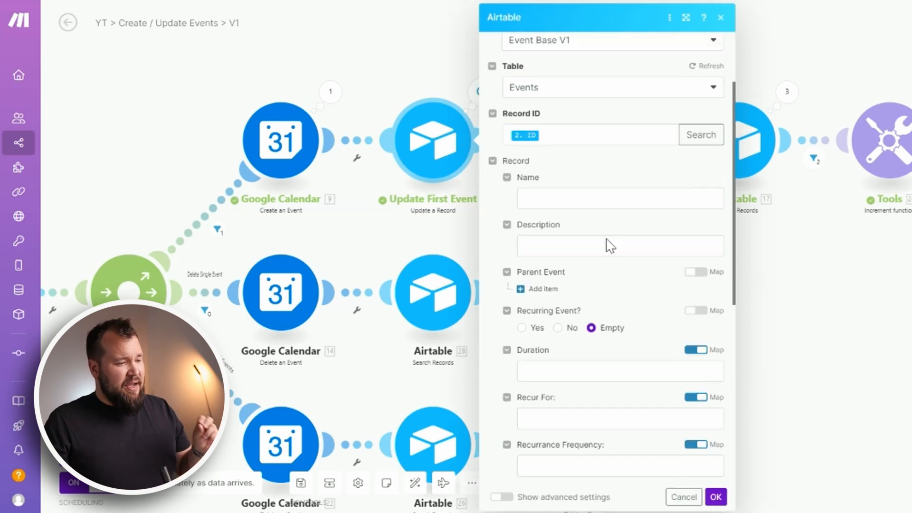
scroll(down, 3)
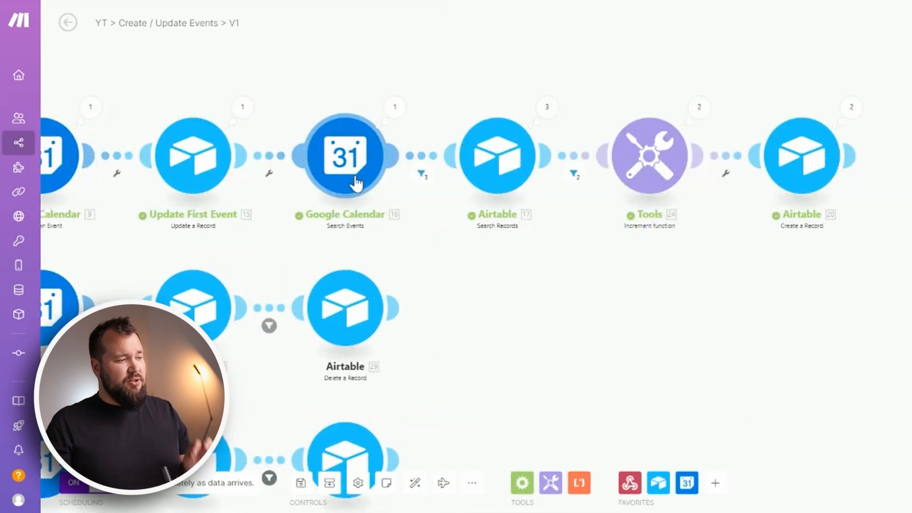
Step: Review the Google Calendar Search Events settings for calendar YT Test
click(344, 154)
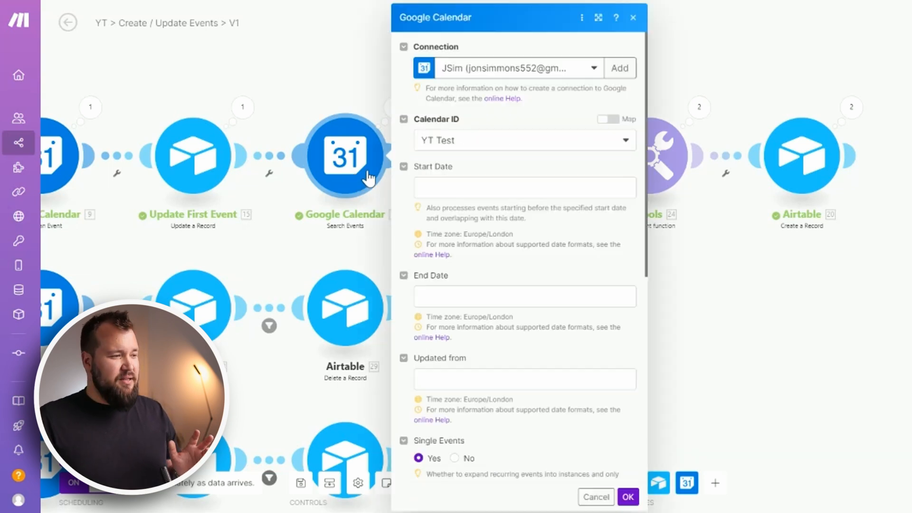
scroll(down, 3)
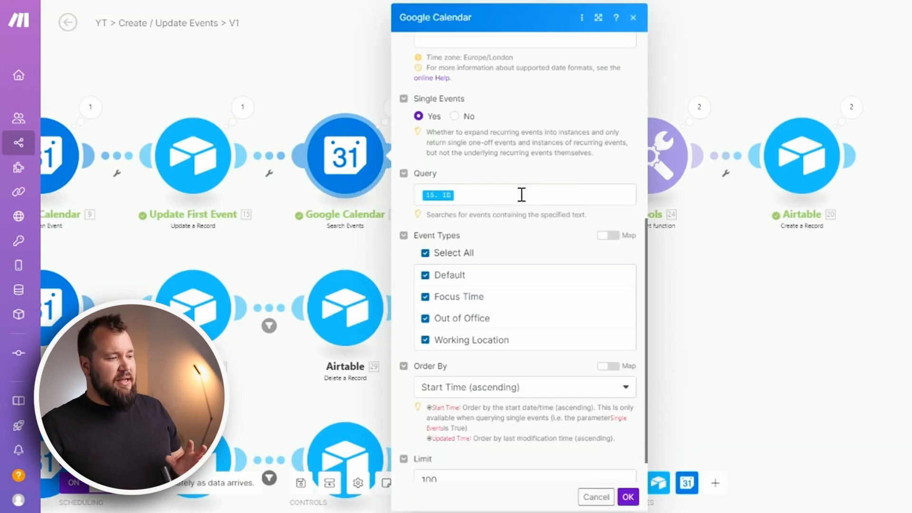
scroll(down, 3)
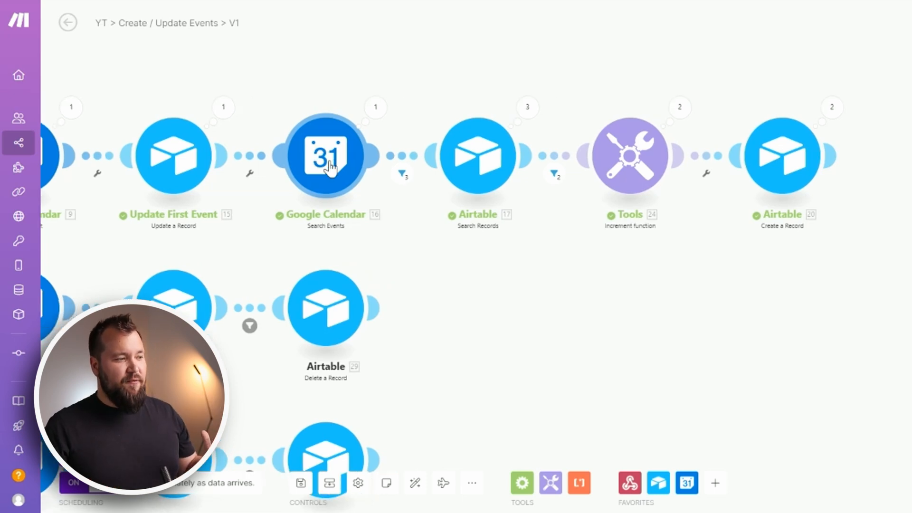
Step: Check the event search Query mapped to the Airtable 15. ID value
click(324, 154)
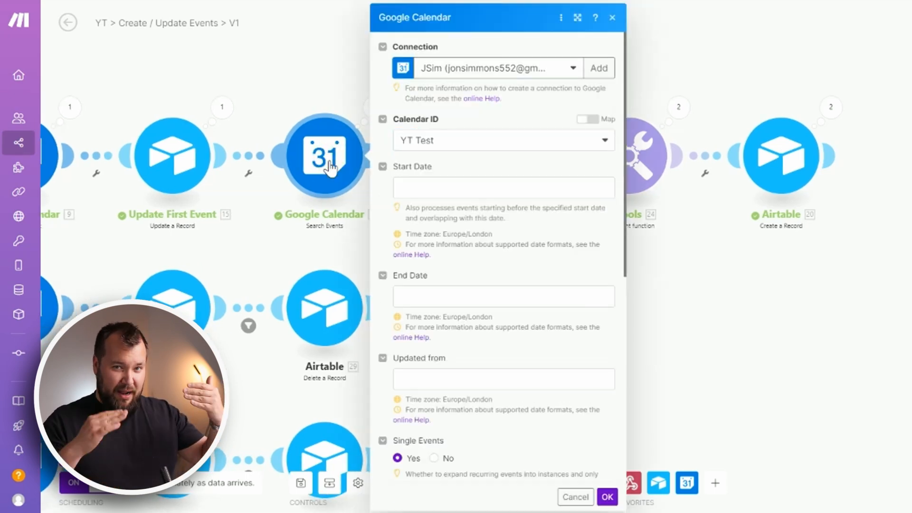
scroll(down, 3)
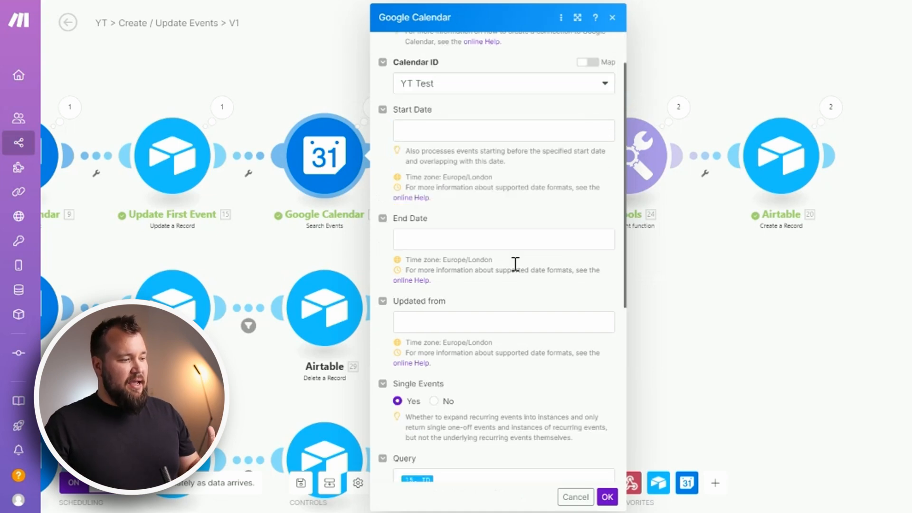
scroll(down, 3)
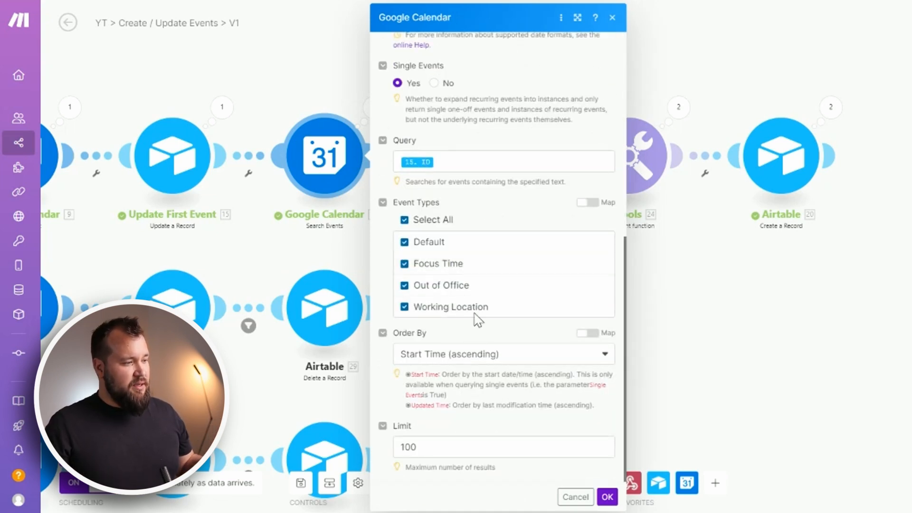
click(500, 162)
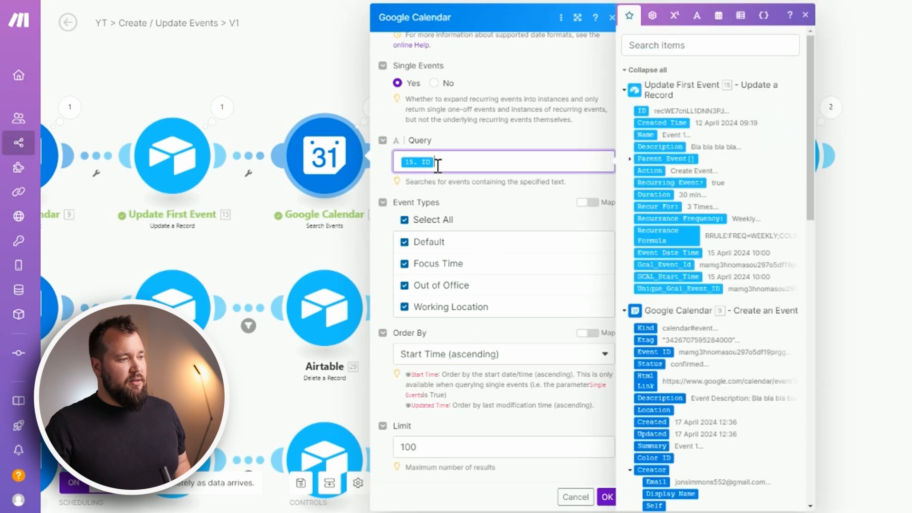
mouse_move(169, 168)
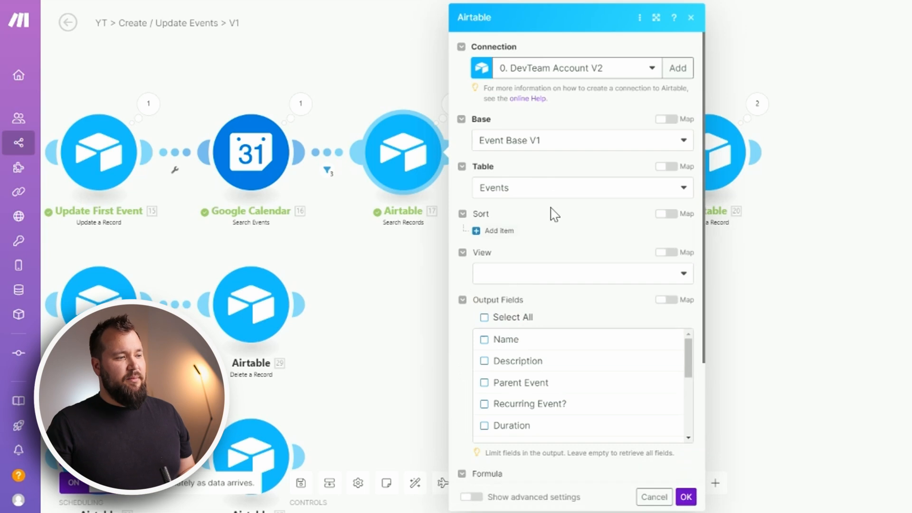
scroll(down, 3)
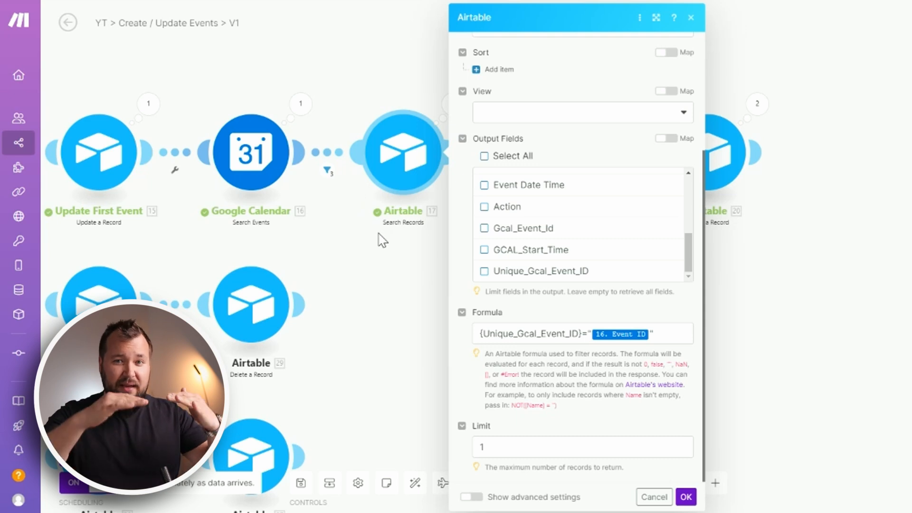
mouse_move(376, 278)
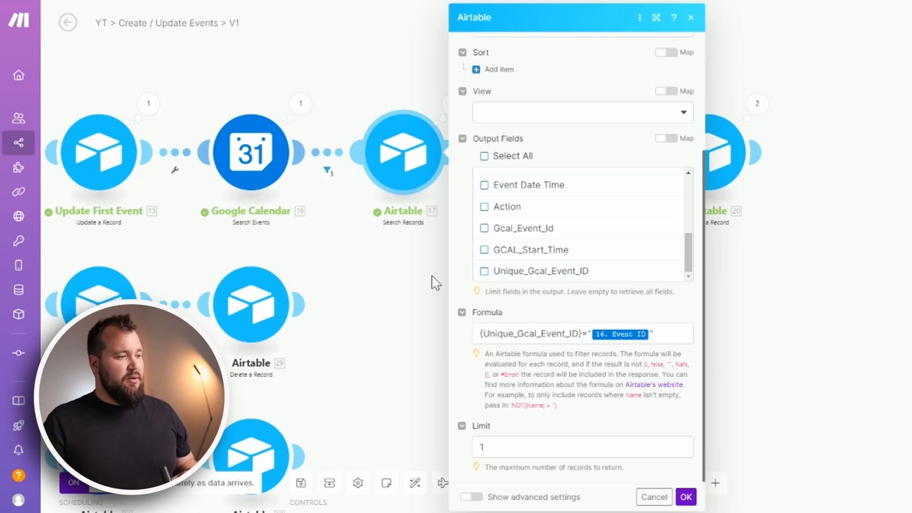
Step: Check the filter 'Total number of bundles Equal to 0' and the record search's empty run output
click(652, 497)
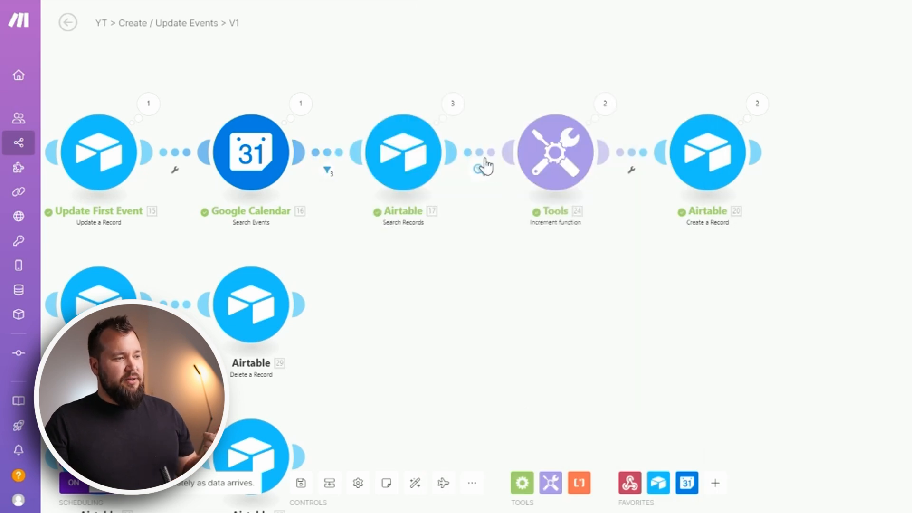
click(482, 166)
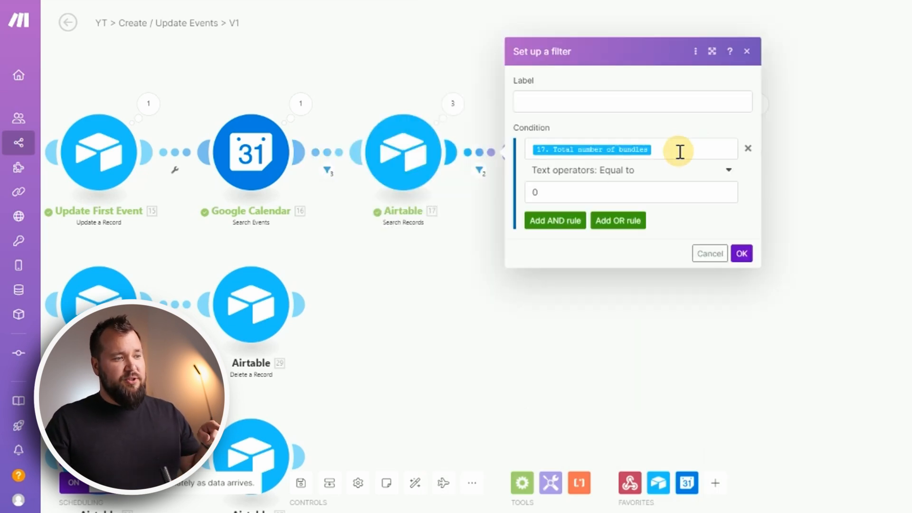
click(589, 149)
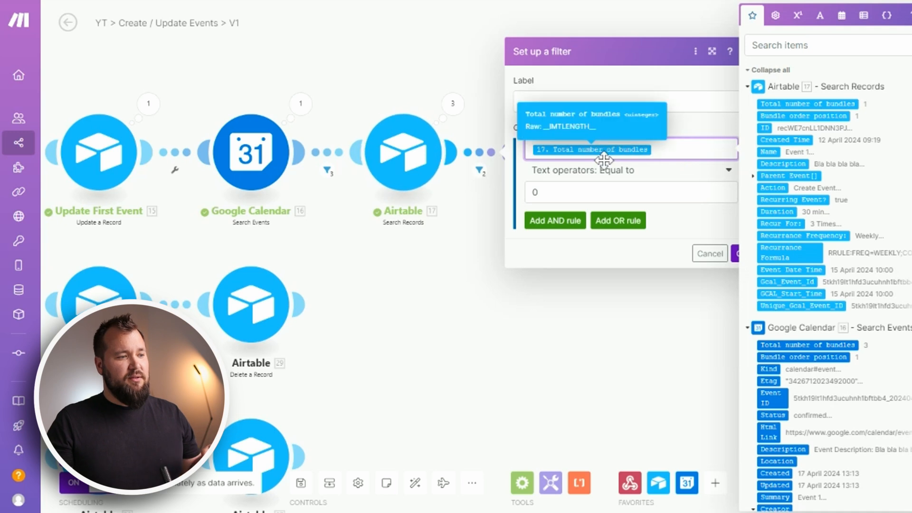
click(628, 192)
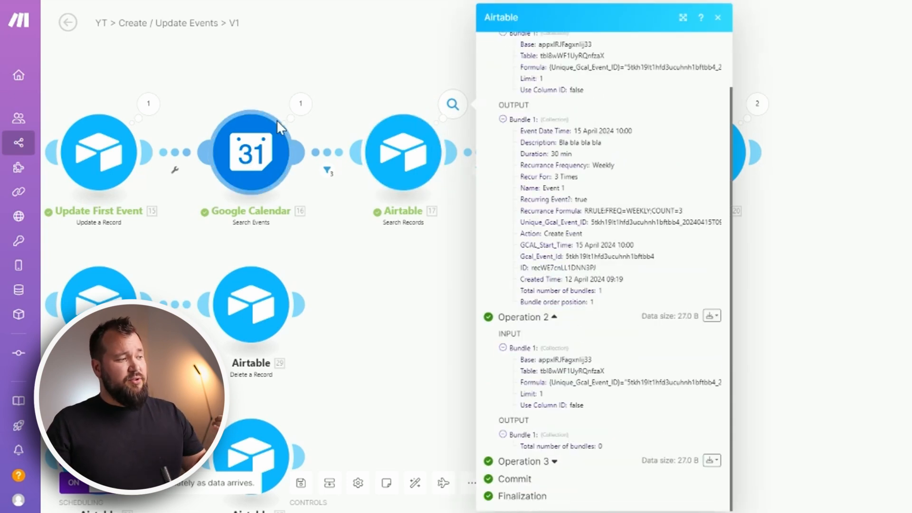
mouse_move(587, 330)
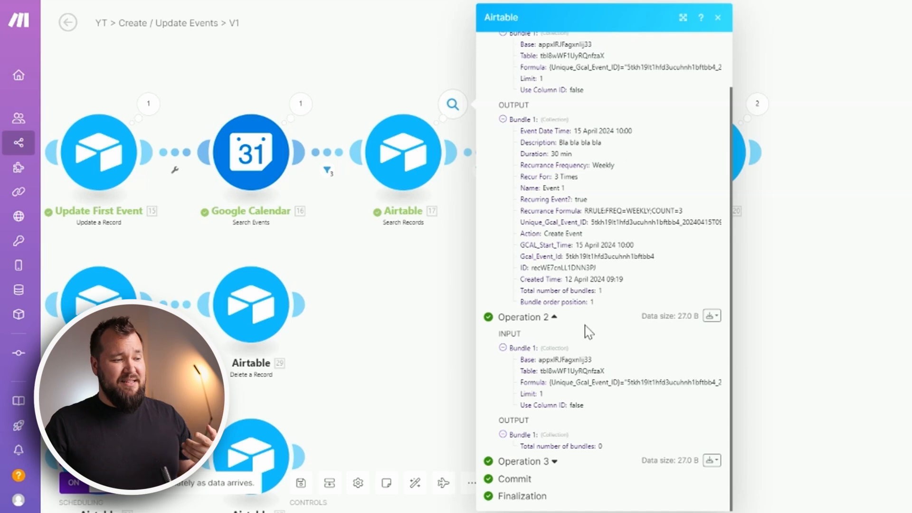
mouse_move(583, 417)
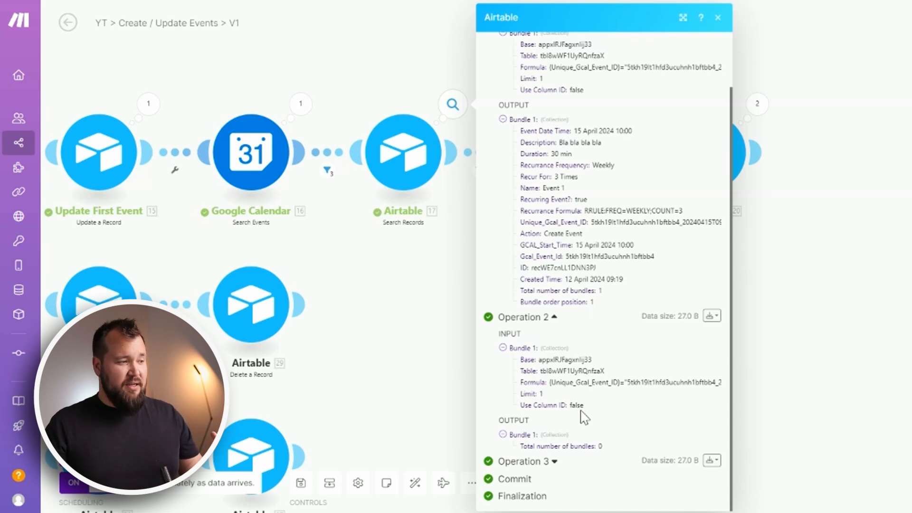
mouse_move(433, 416)
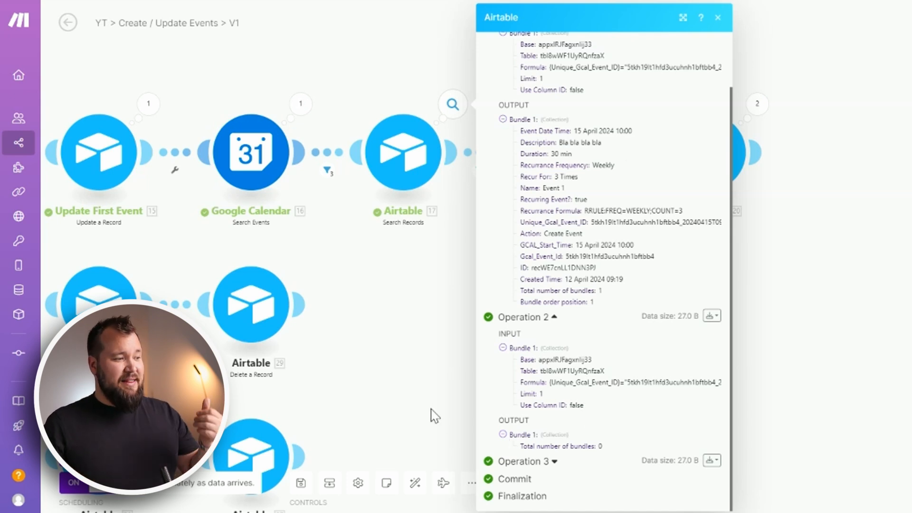
click(718, 17)
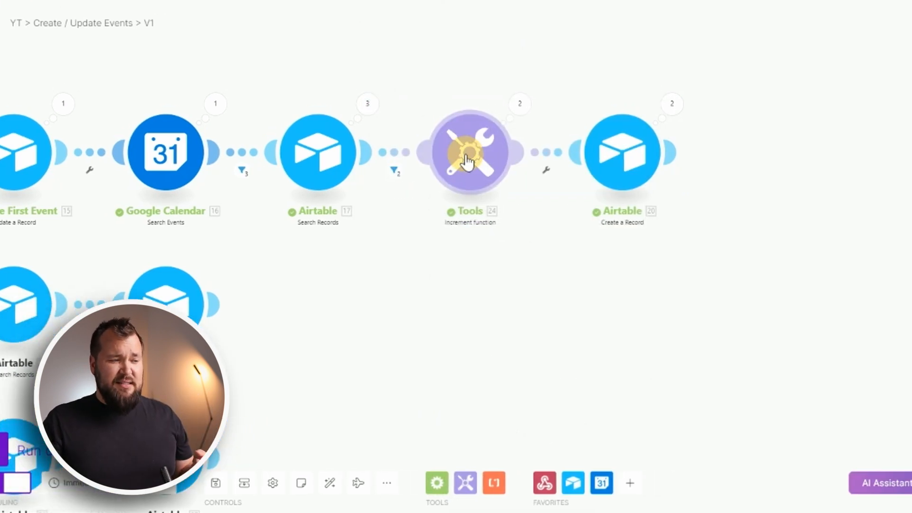
Step: View the Increment function settings, with reset set to 'After one scenario run'
click(470, 152)
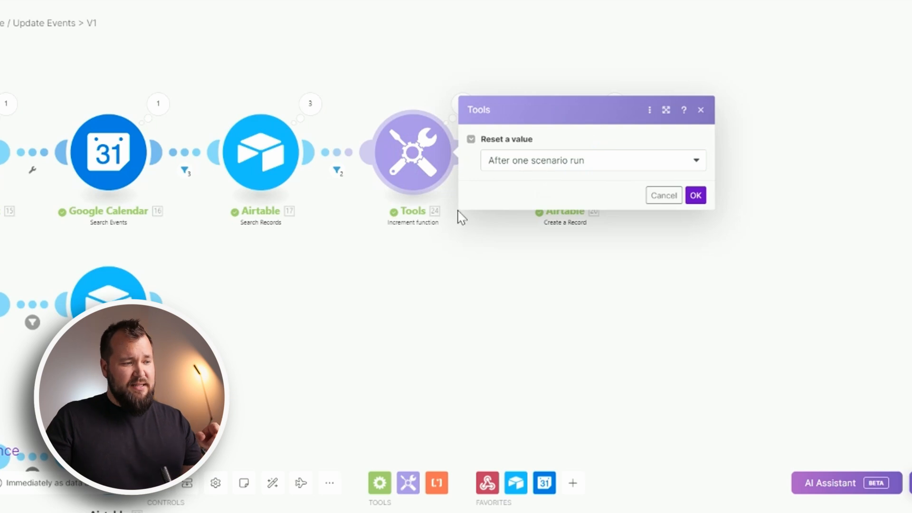
click(695, 194)
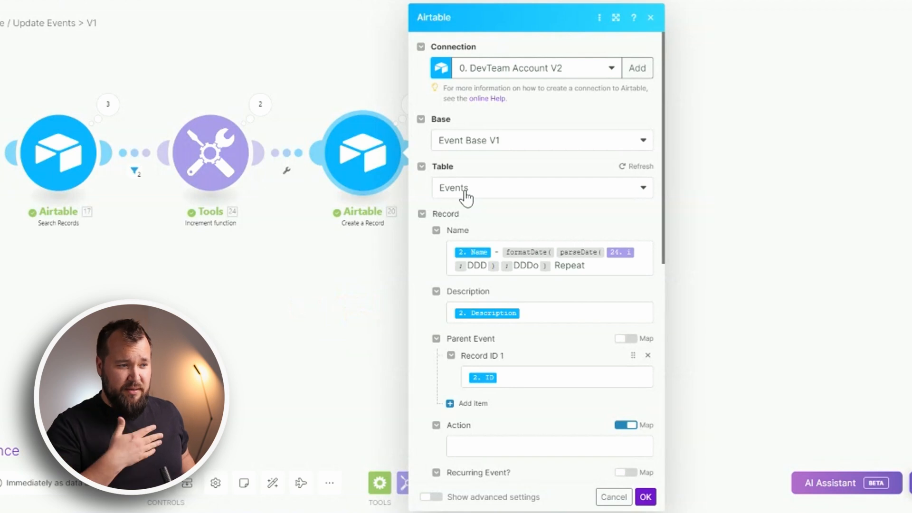
mouse_move(610, 100)
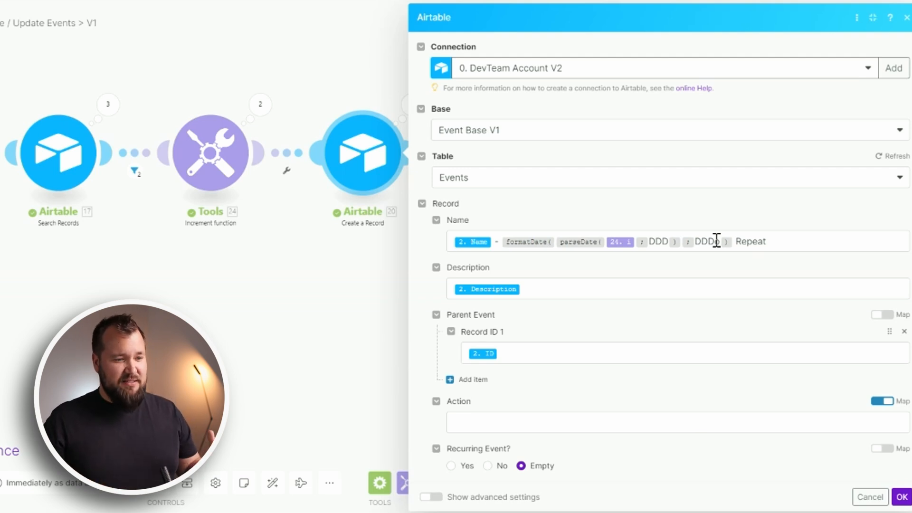
click(735, 240)
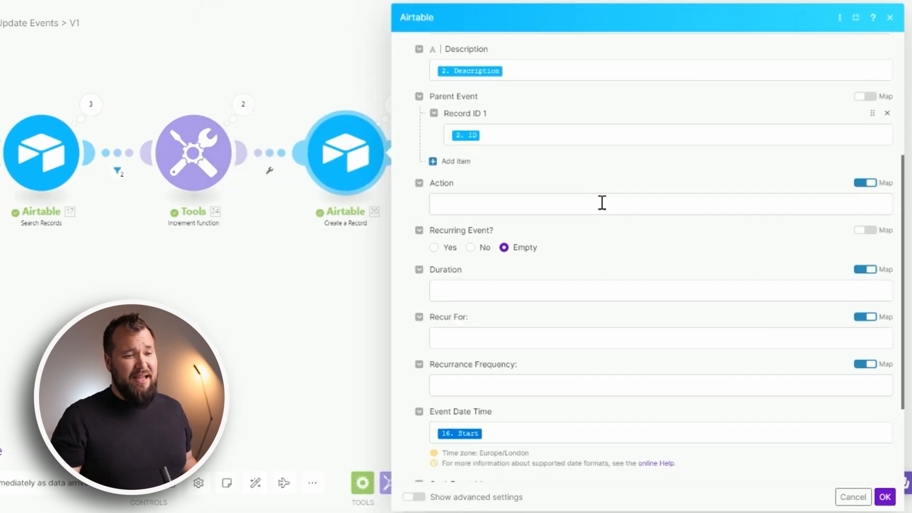
Step: Review the remaining Create a Record mappings, including Gcal_Event_Id from the calendar Event ID
click(602, 203)
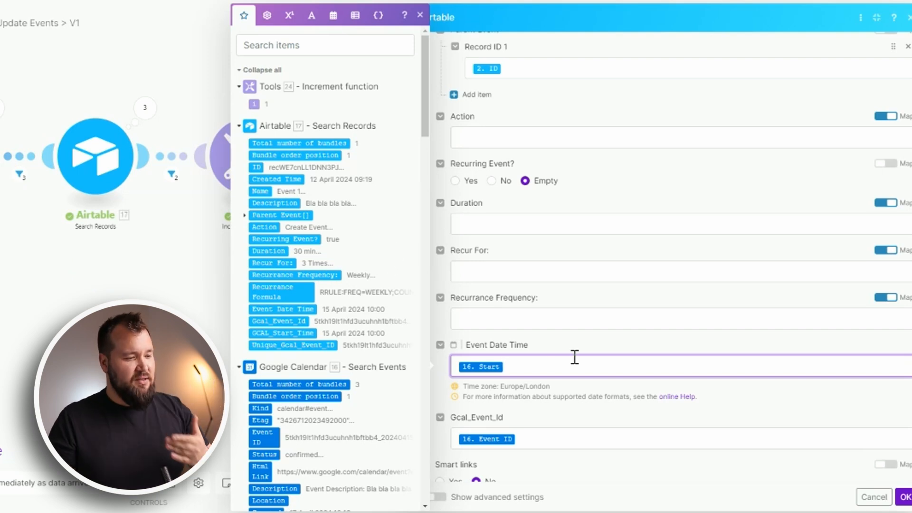
scroll(down, 3)
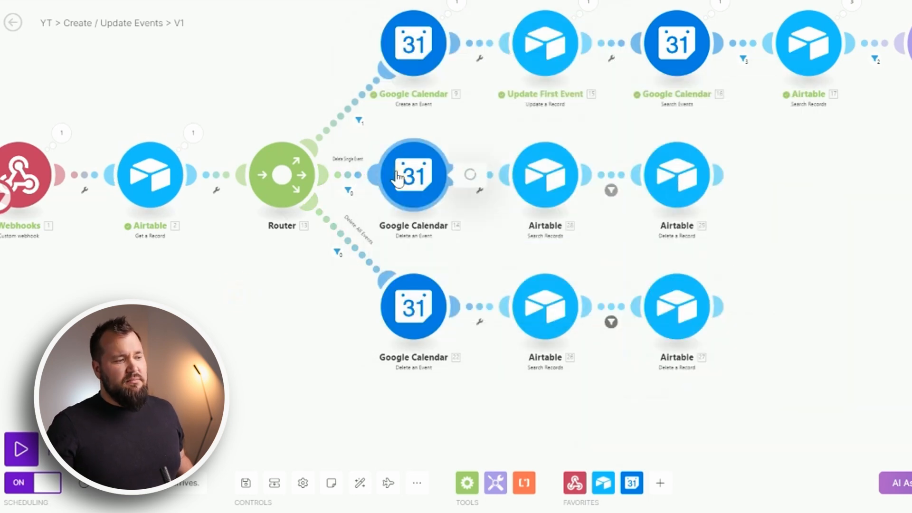
Step: Remove the Airtable Search Records step from the Delete Single Event route
click(412, 175)
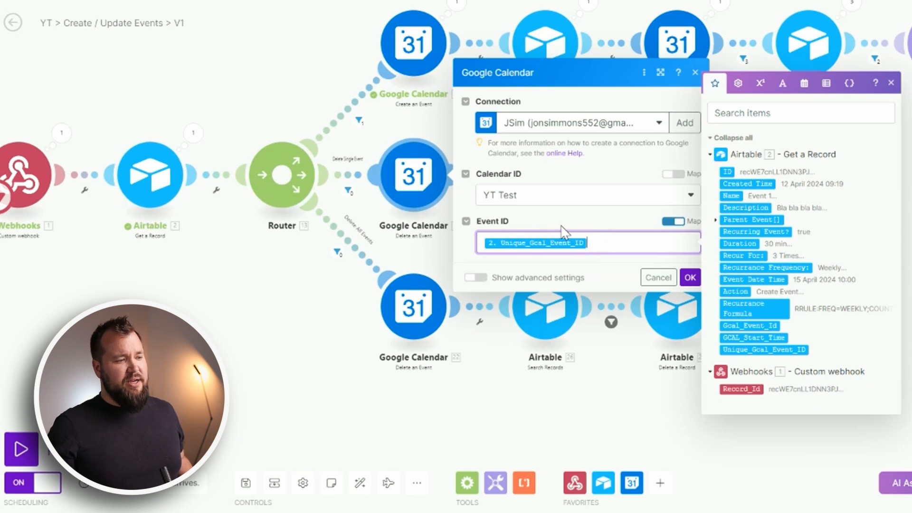
mouse_move(354, 294)
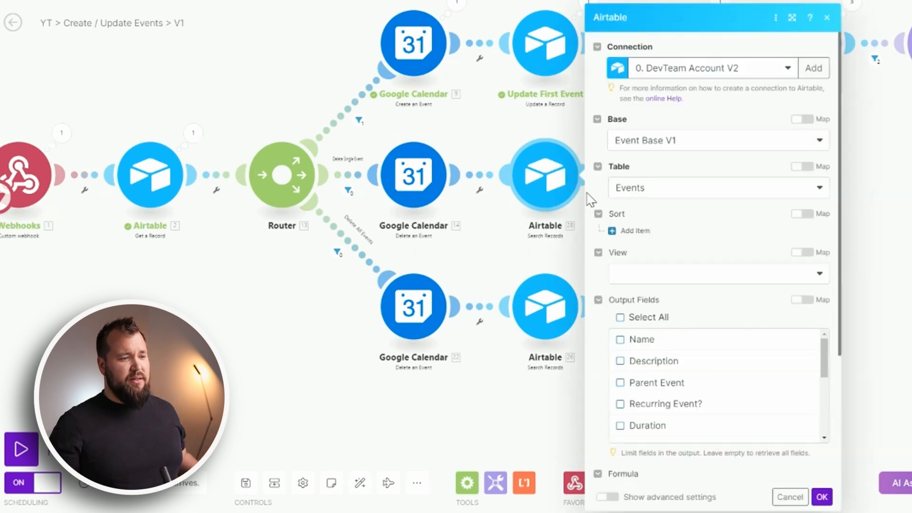
scroll(down, 3)
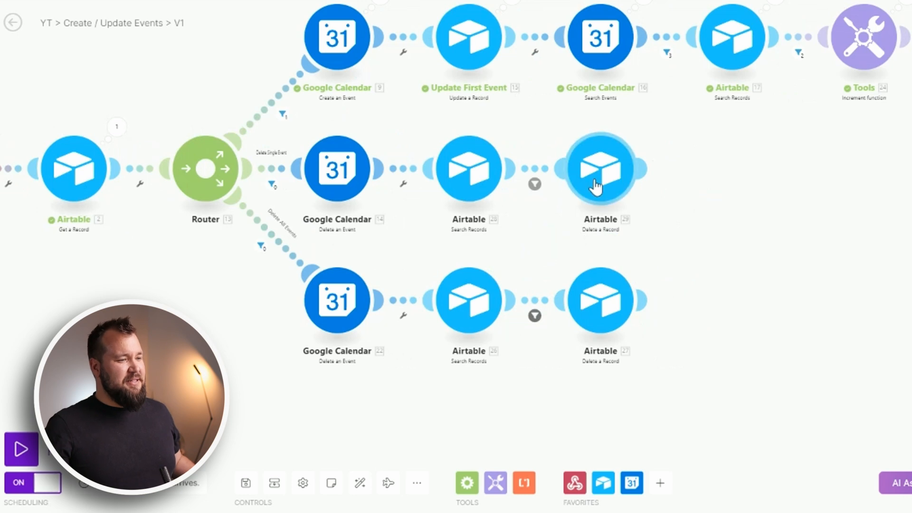
mouse_move(468, 169)
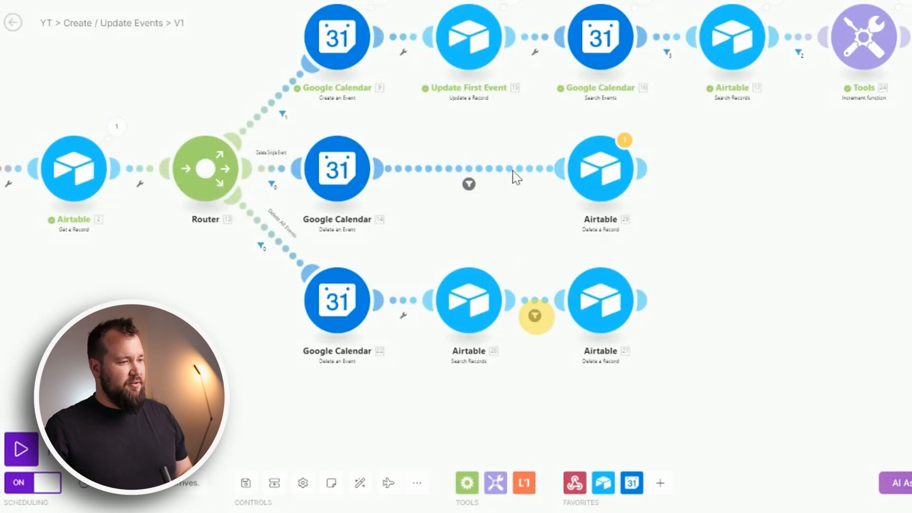
click(468, 183)
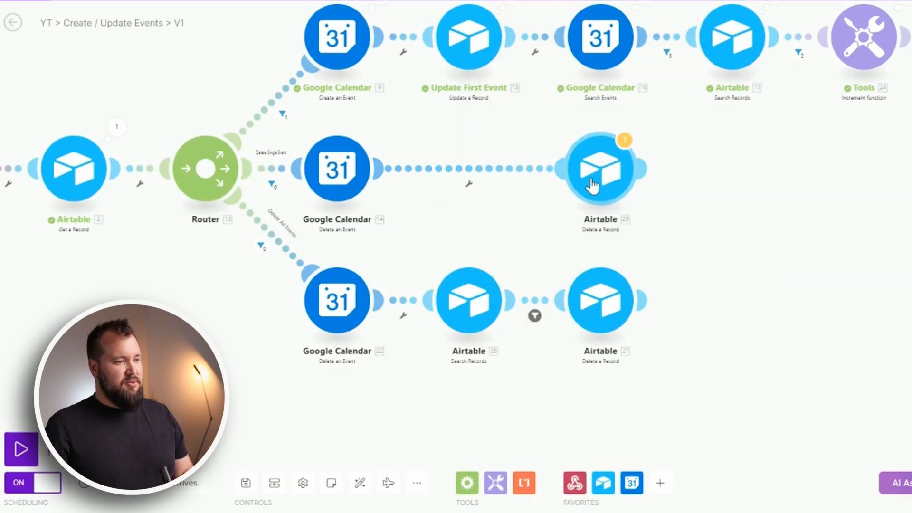
Step: Map the fetched record's ID into Record ID in Delete a Record and confirm
click(601, 169)
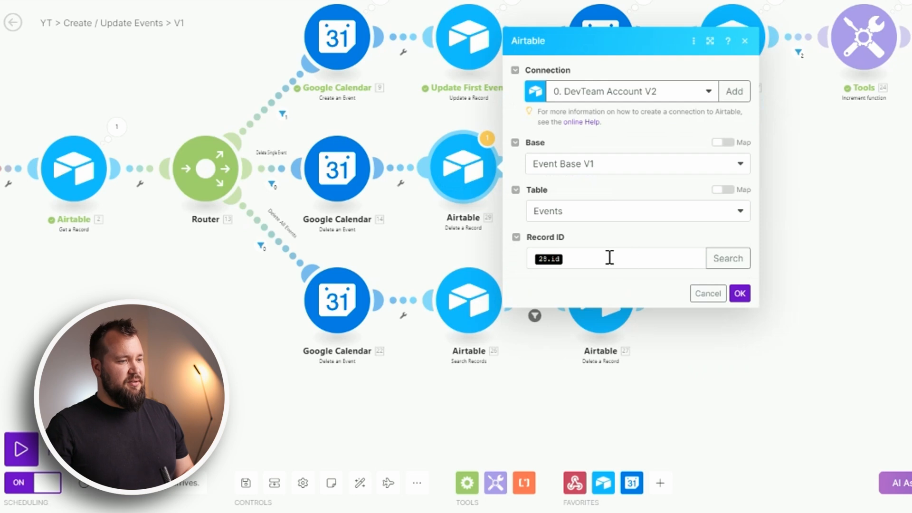
click(614, 259)
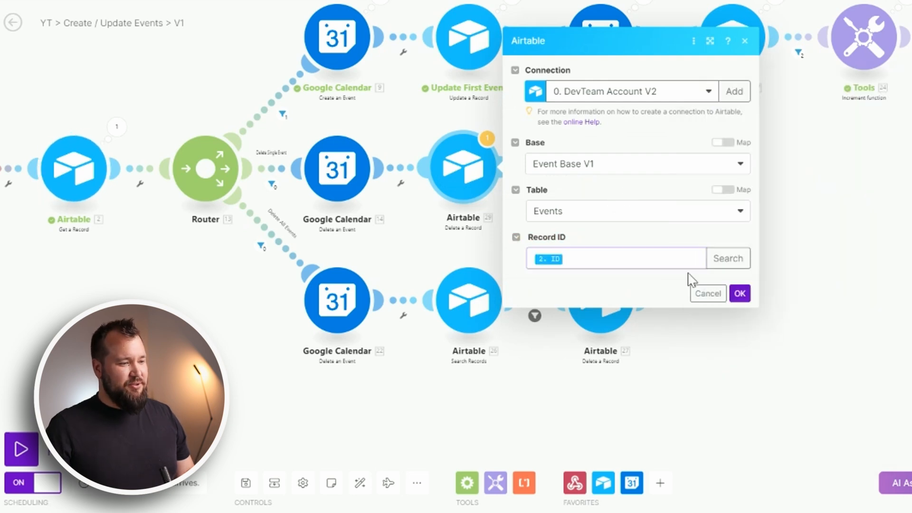
click(708, 294)
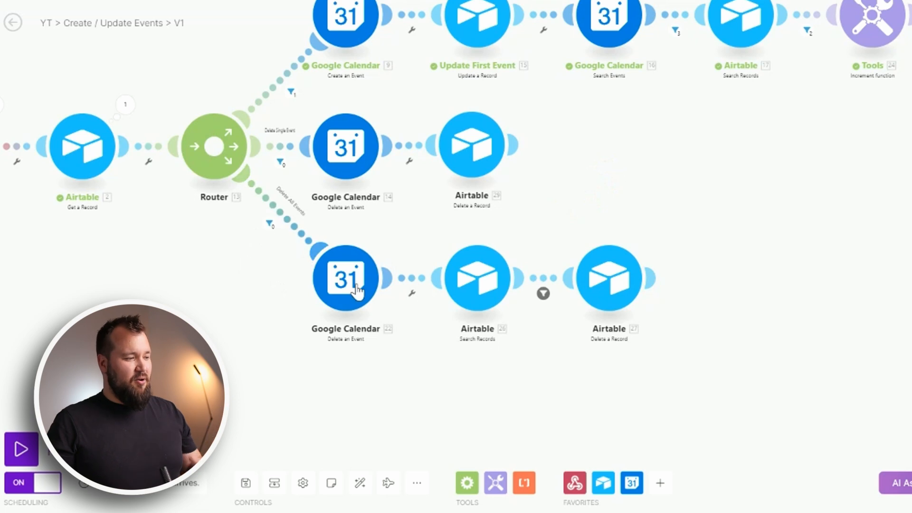
click(345, 277)
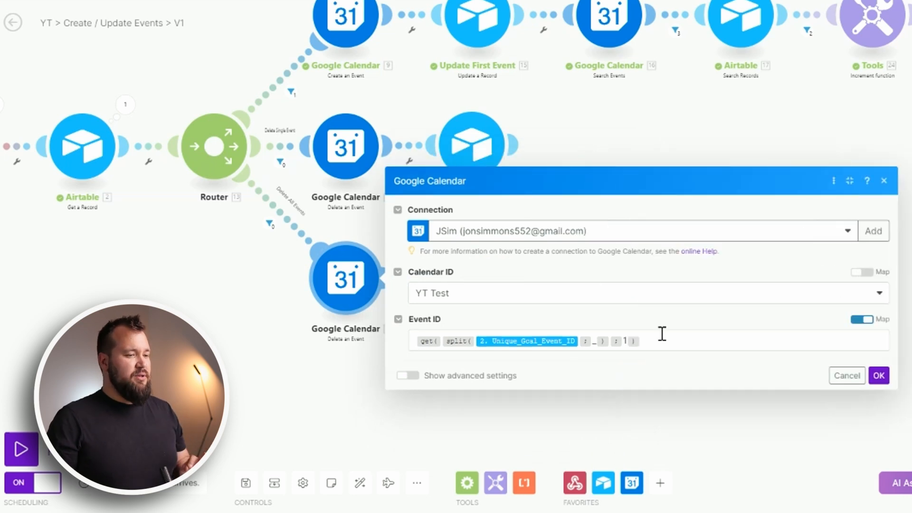
mouse_move(345, 145)
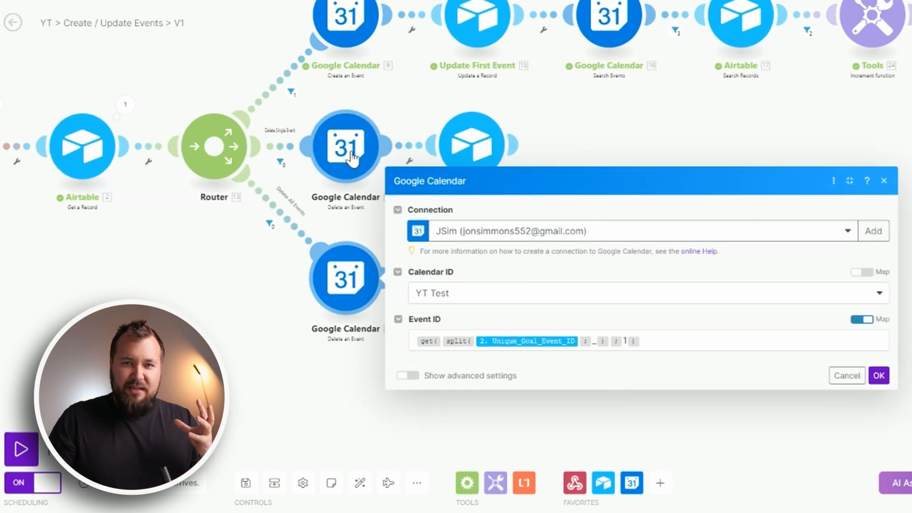
click(878, 375)
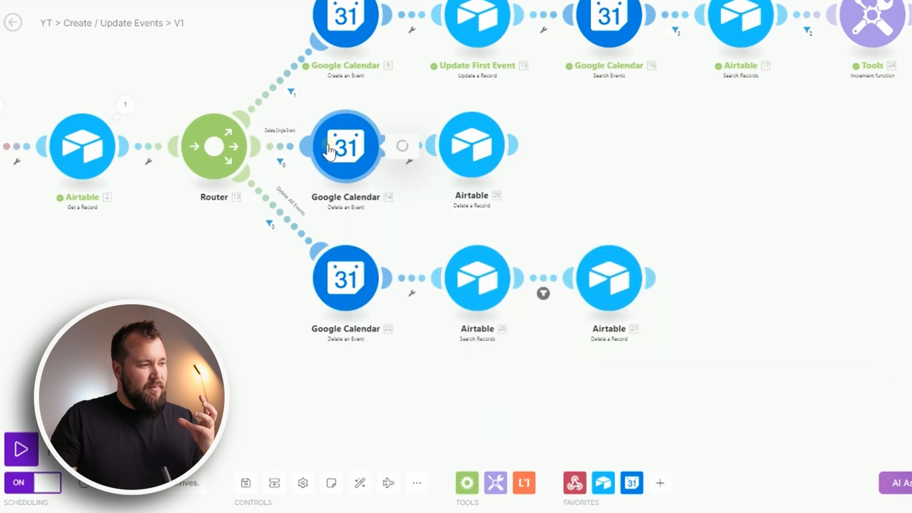
click(344, 145)
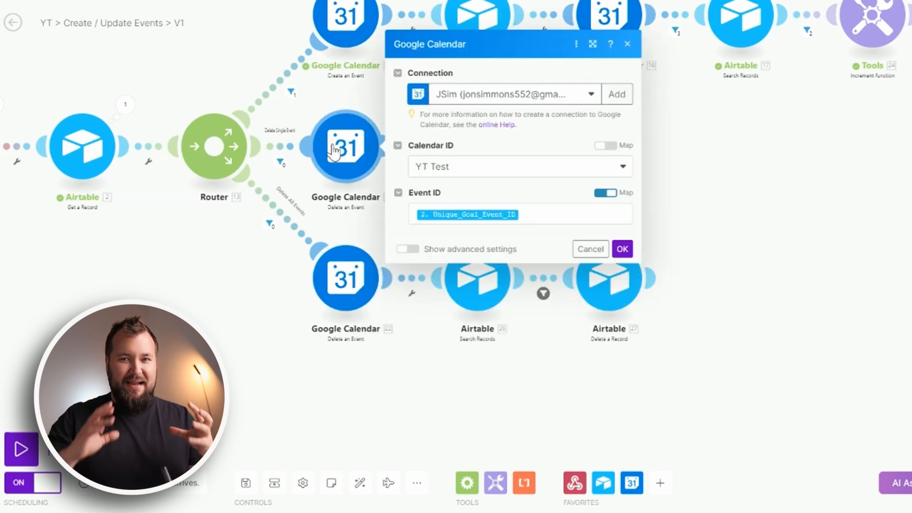
mouse_move(260, 279)
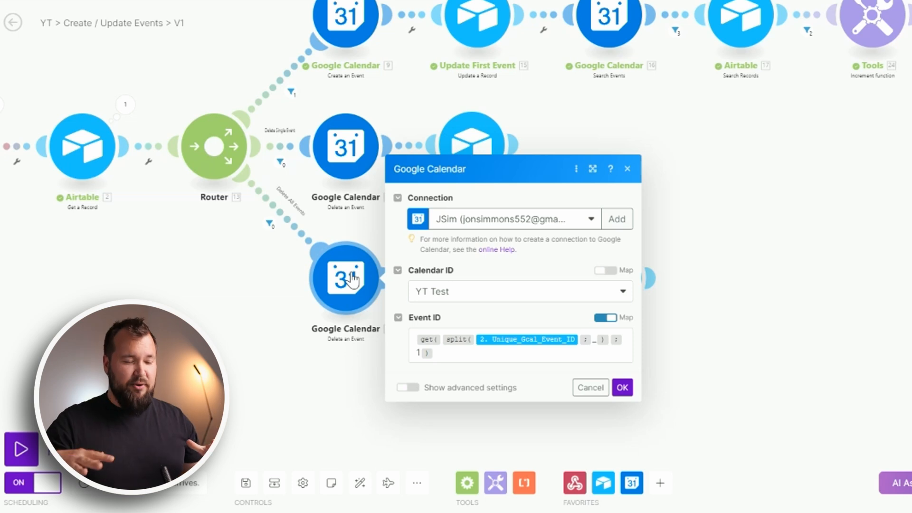
mouse_move(595, 180)
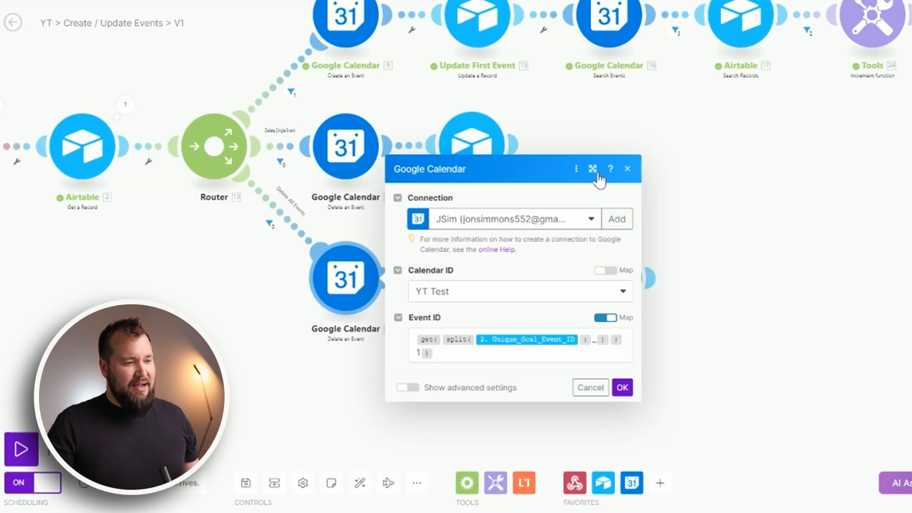
click(592, 169)
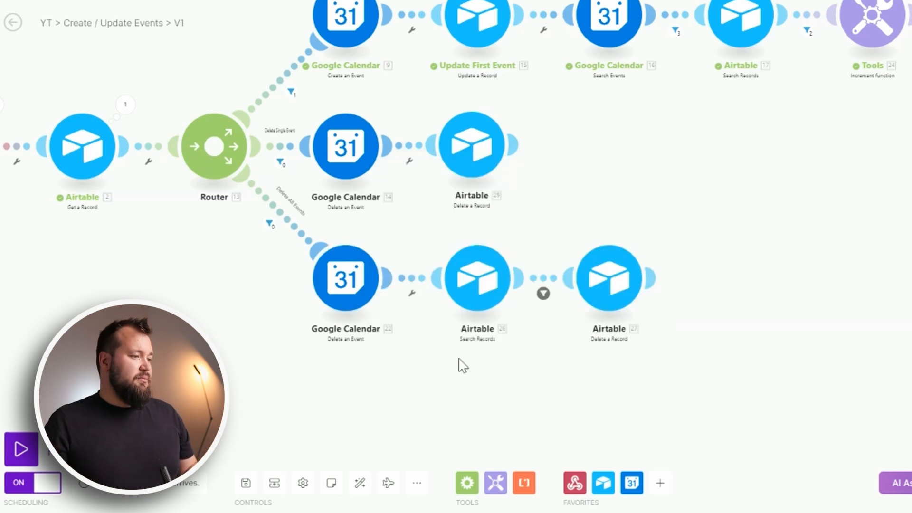
Step: Review the delete-all route's Search Records FIND formula and the bundles-not-equal-0 filter
click(476, 275)
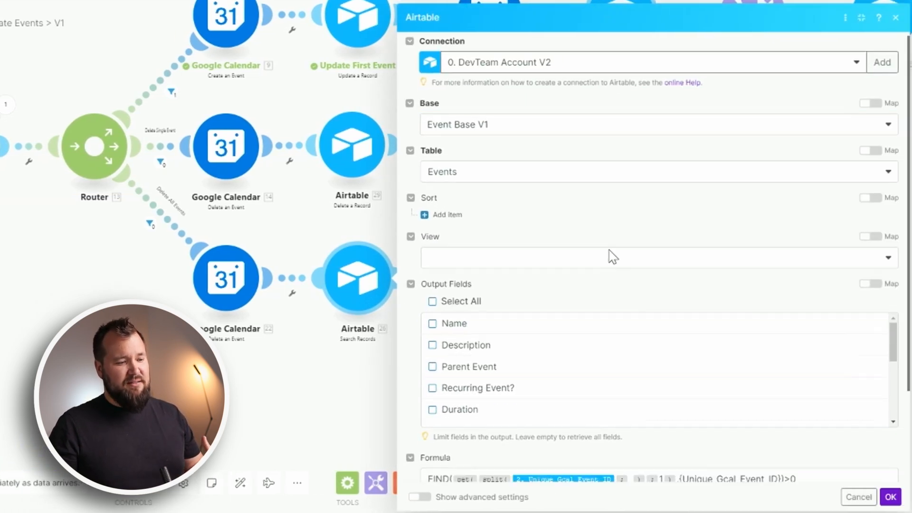
scroll(down, 3)
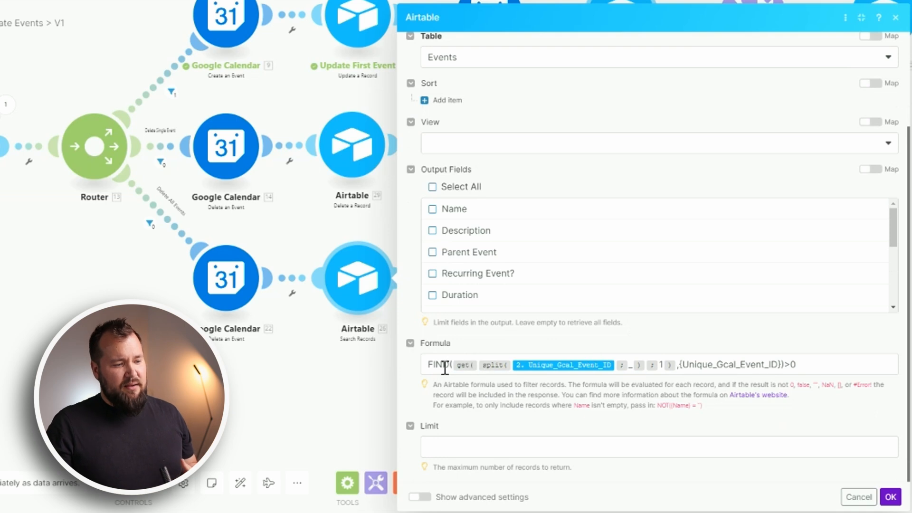
mouse_move(636, 367)
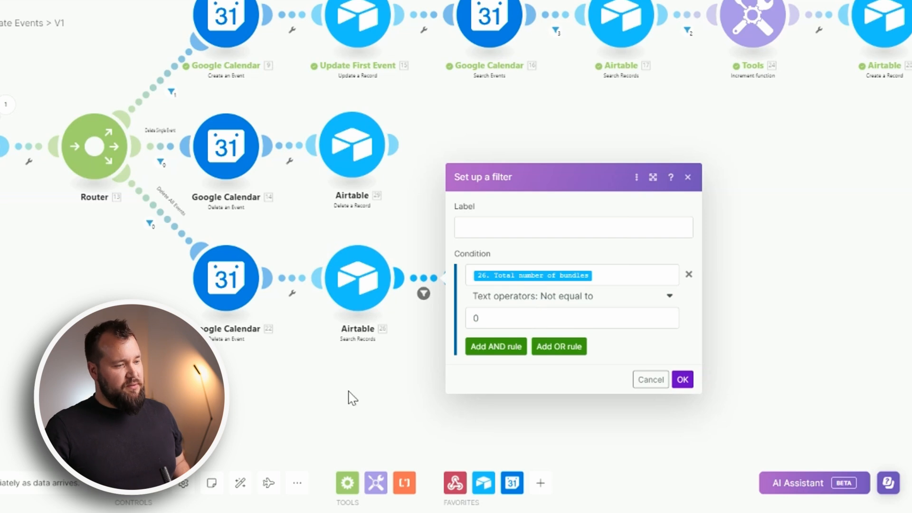
click(682, 379)
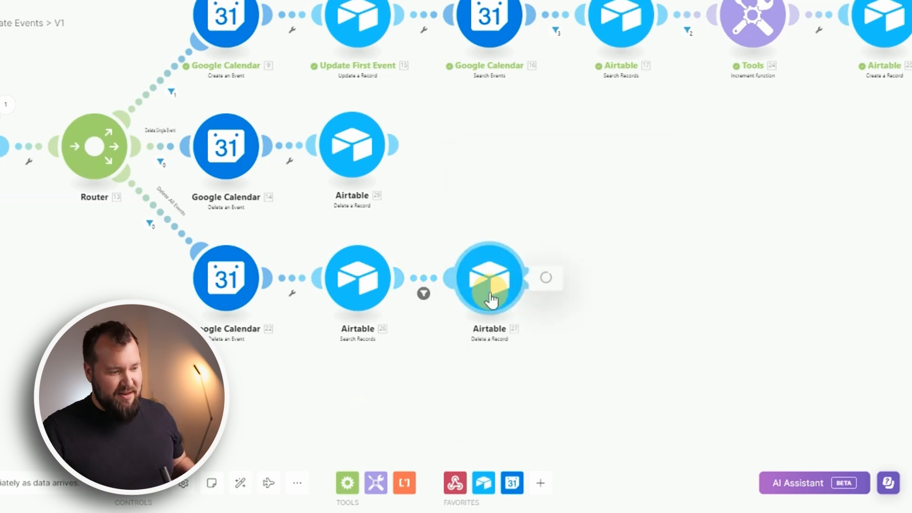
Step: View the Delete a Record (27) settings and its Record ID mapping values
click(488, 277)
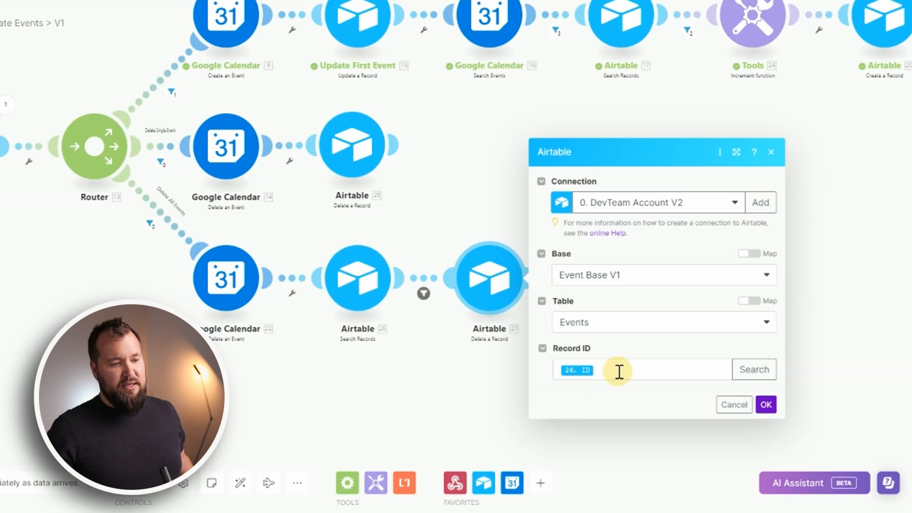
click(639, 369)
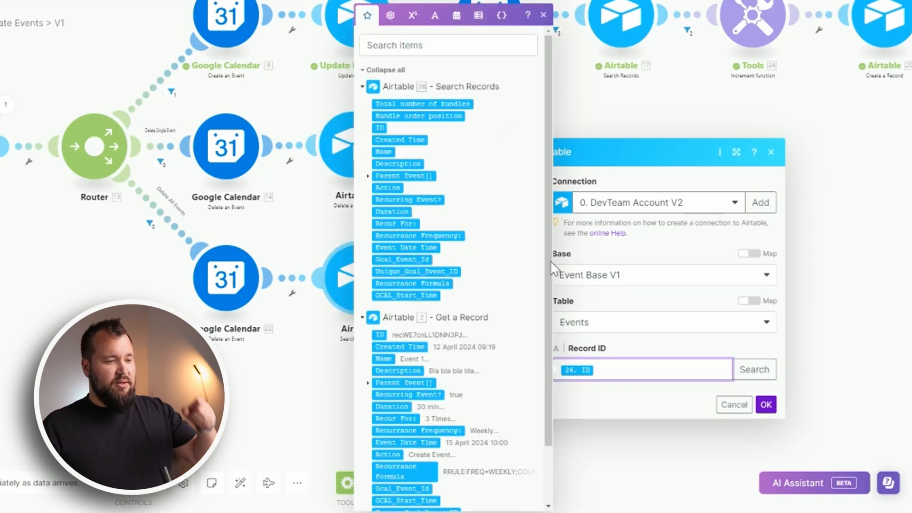
mouse_move(602, 211)
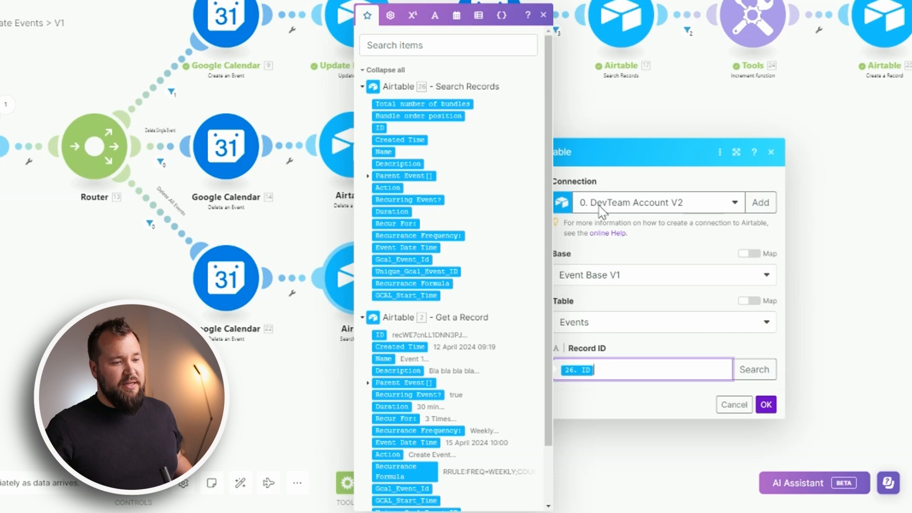